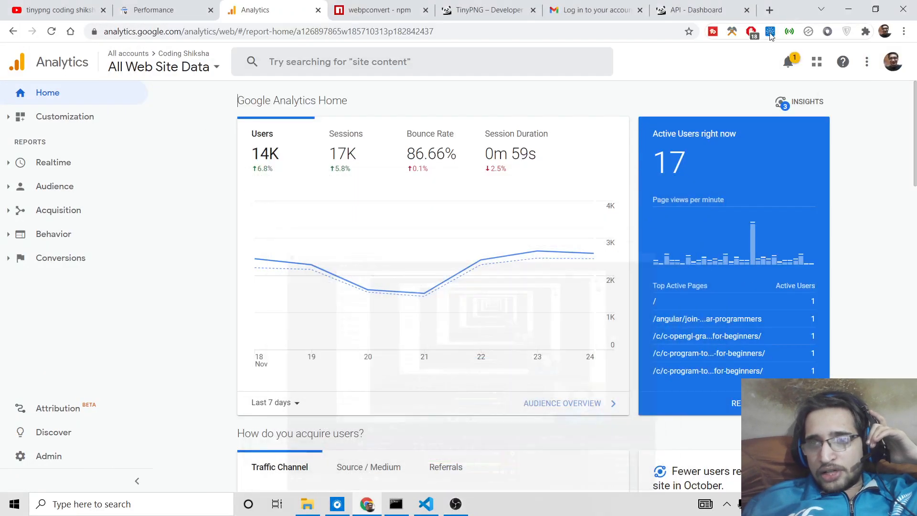
Review the webpconvert npm page, highlighting its CLI converter description sentence.
left_click(379, 10)
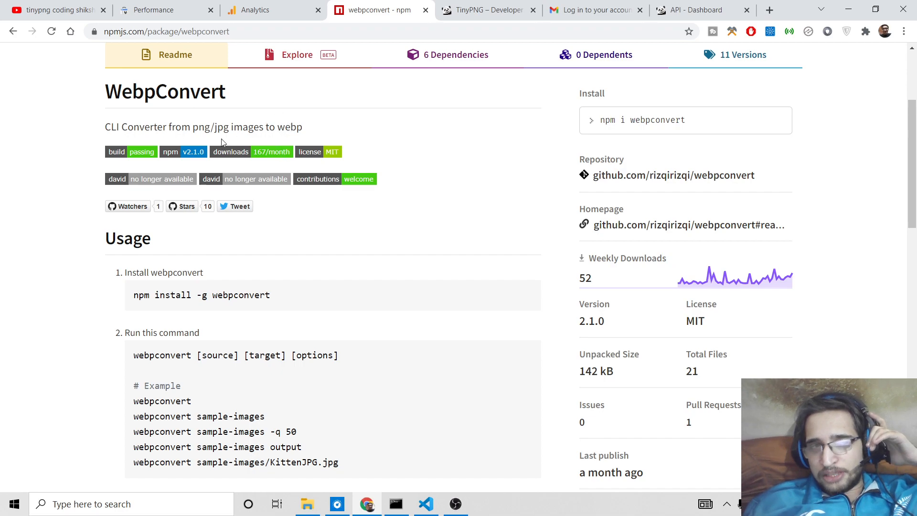
double_click(129, 128)
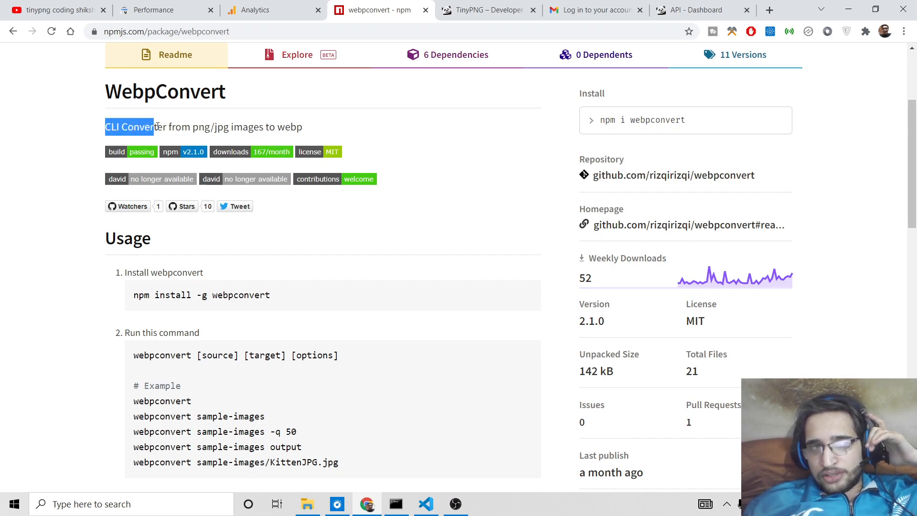
left_click_drag(153, 127, 270, 127)
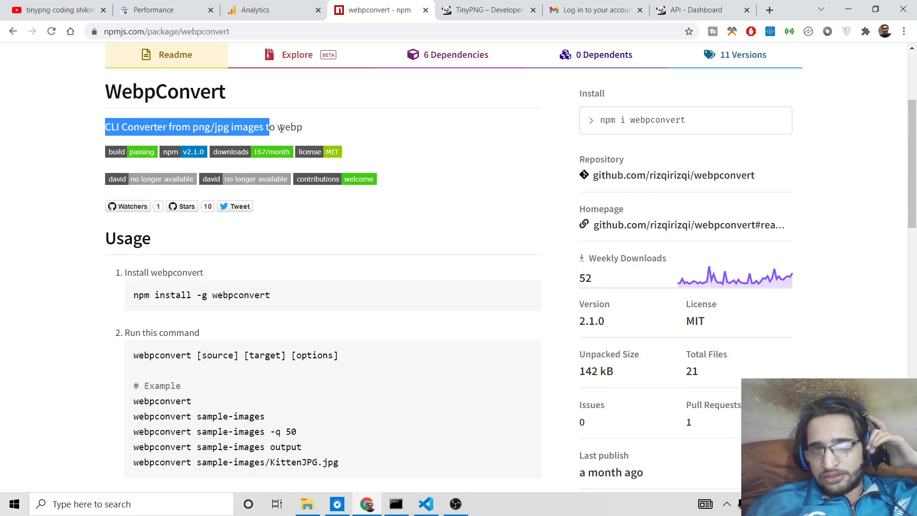
scroll("down", 3)
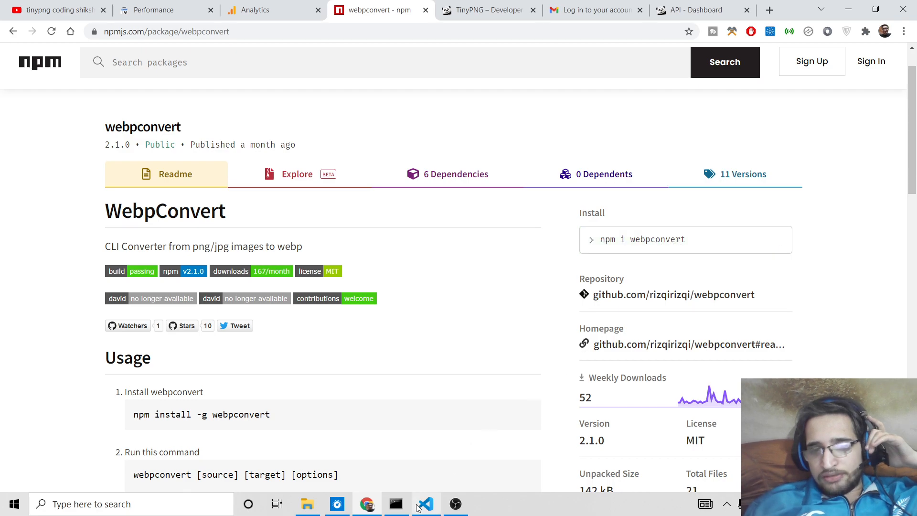
Run npm init -y in the compressimg folder, clear the console and begin an npm install command.
left_click(395, 504)
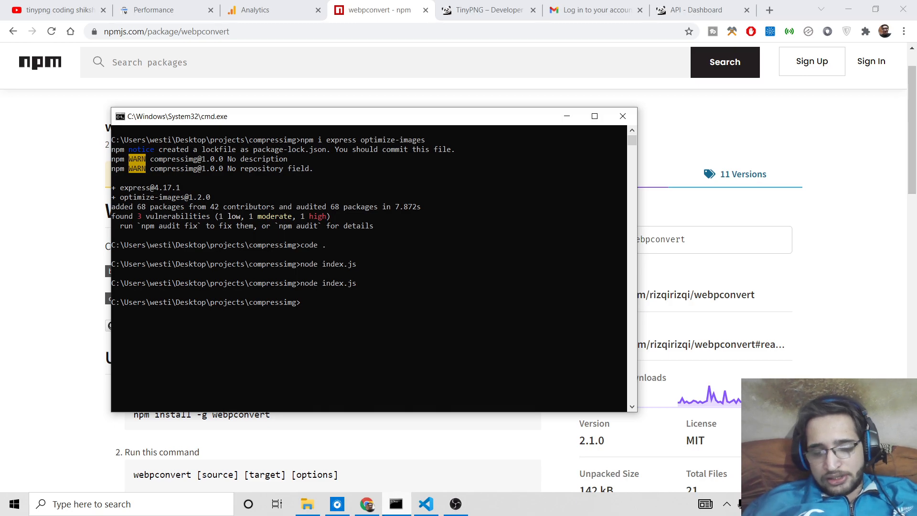
type("c")
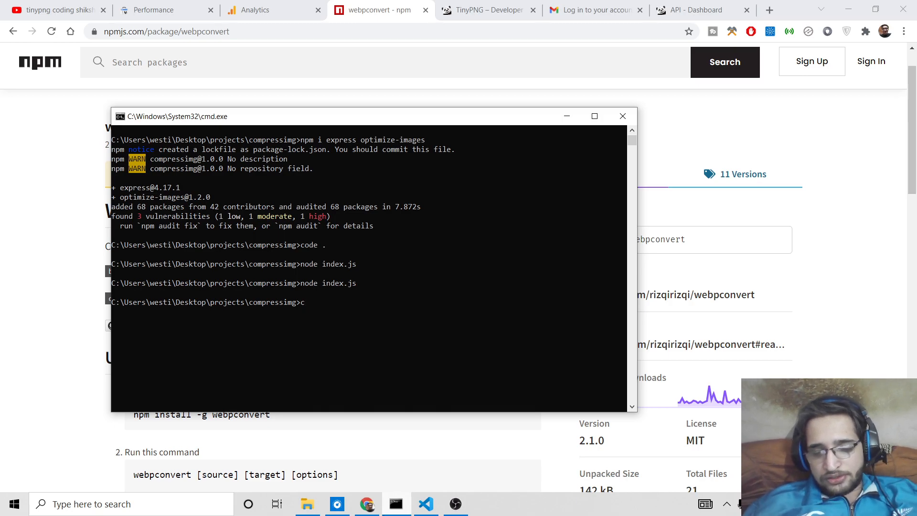
type("pm init")
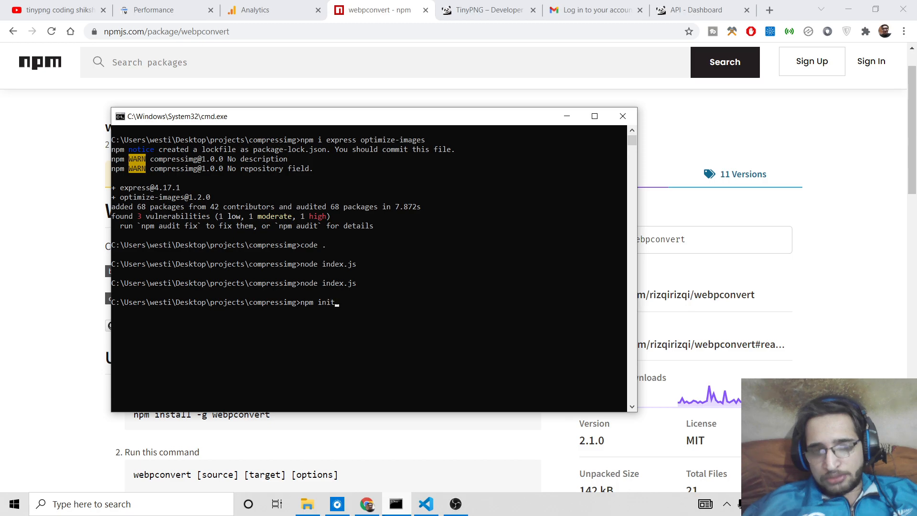
type("-y")
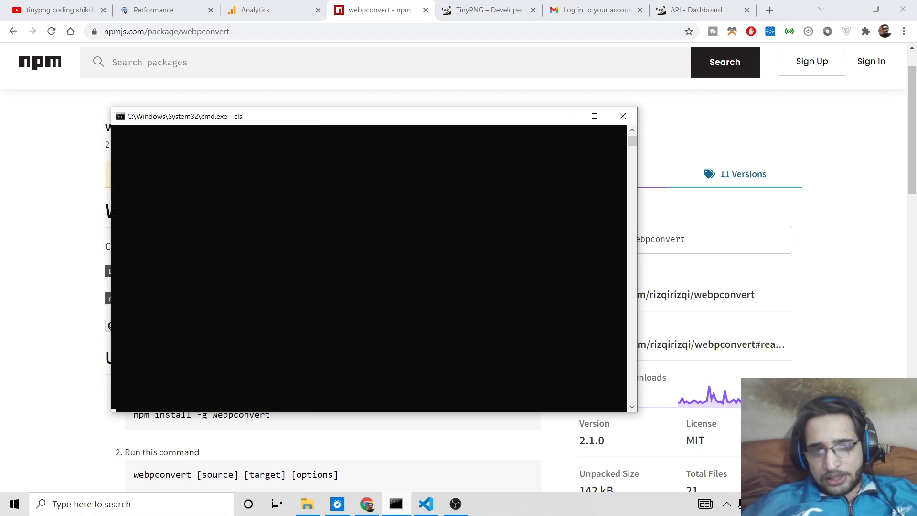
type("npm i")
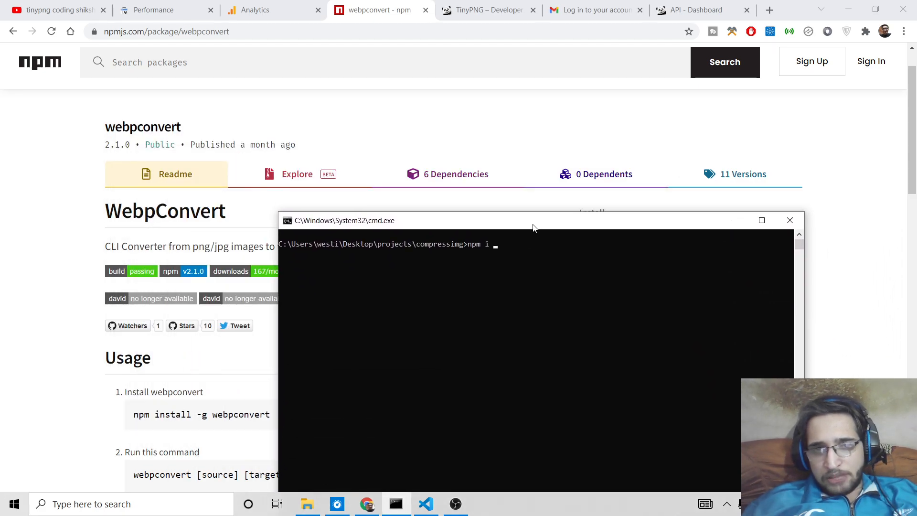
Run npm i -g webpconvert to install the converter globally.
type("-g")
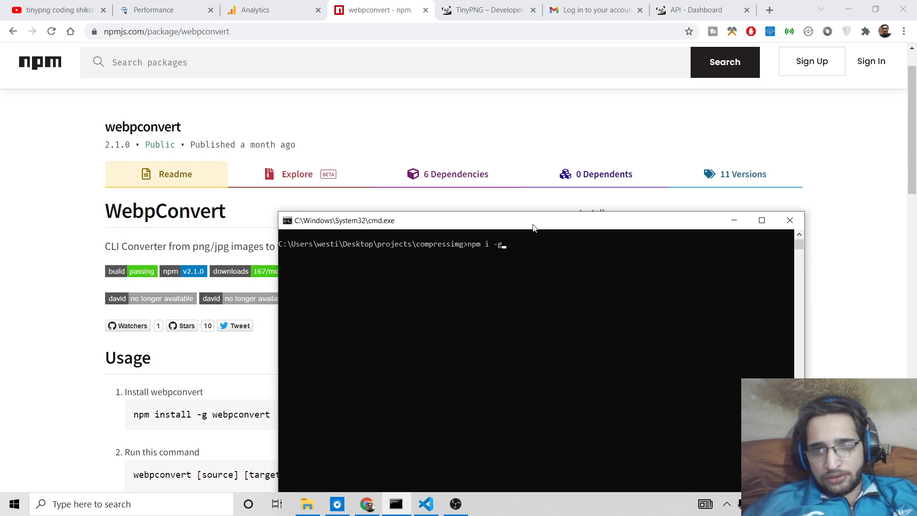
type("we")
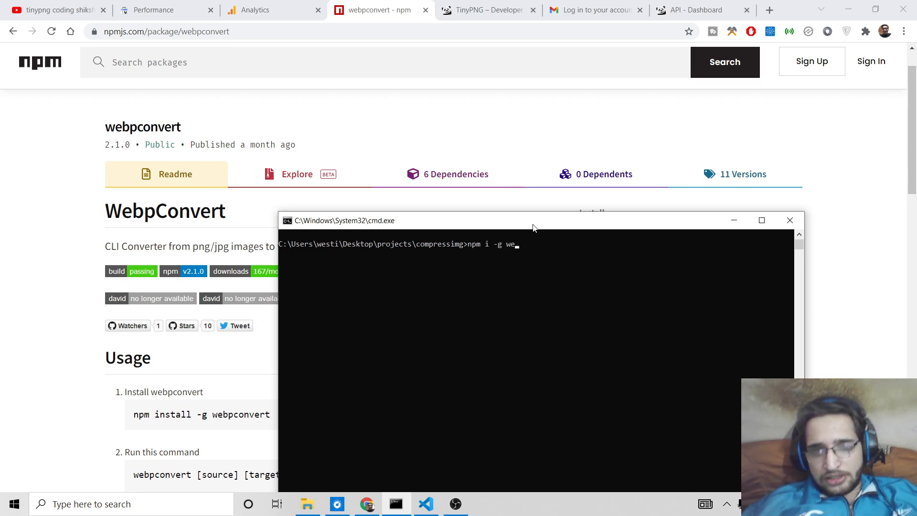
type("b")
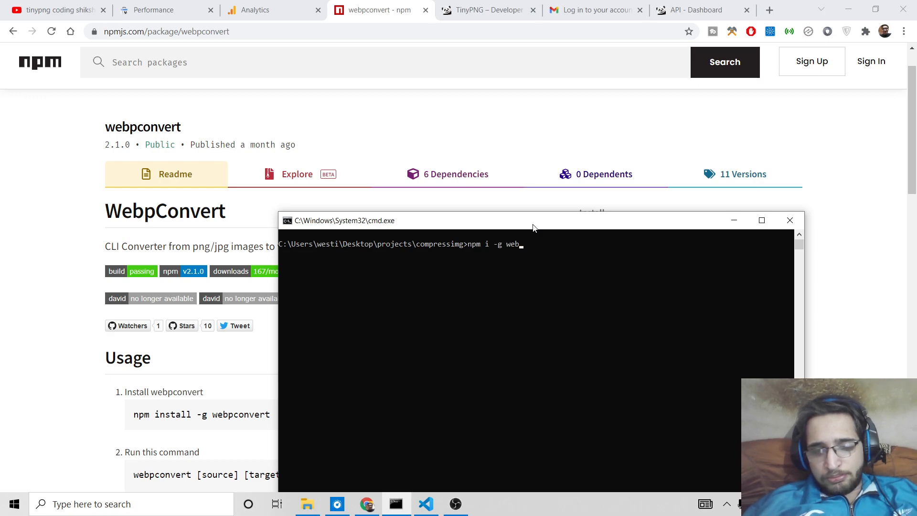
type("conve")
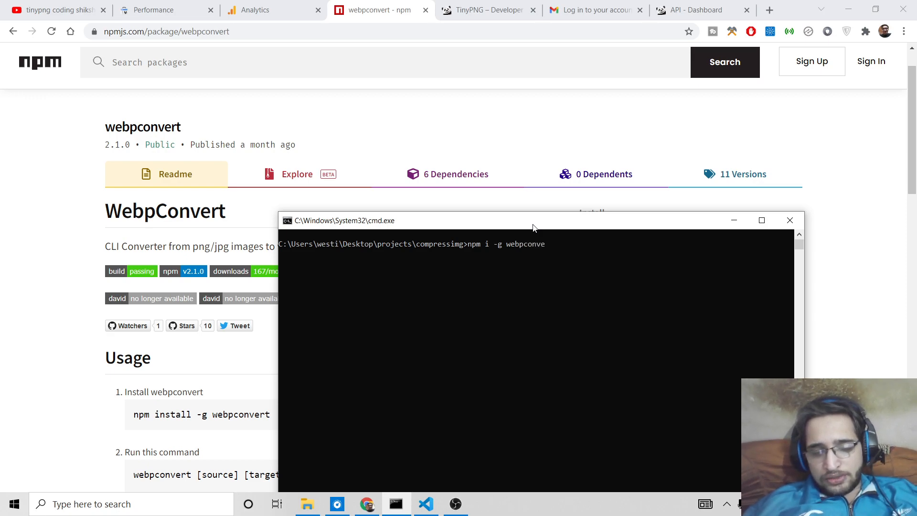
key("enter")
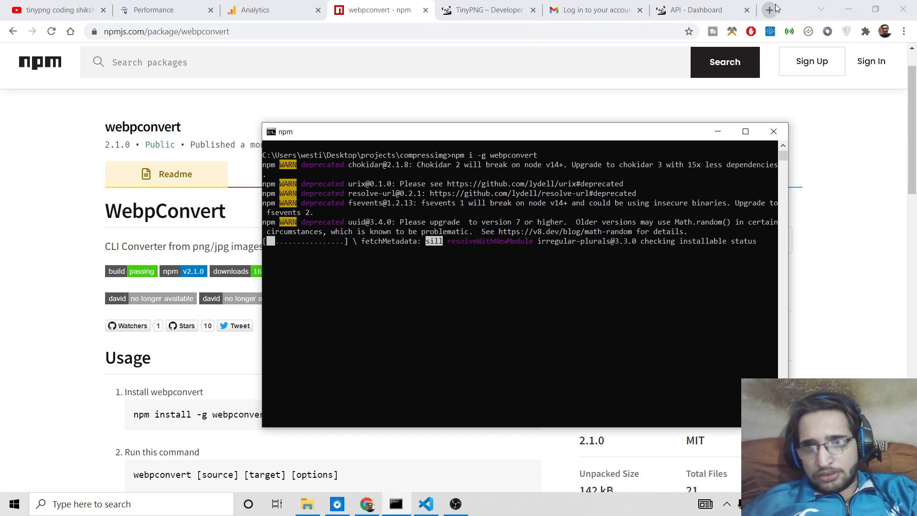
Search Google for 'webp format' and highlight the snippet on smaller lossless and lossy images.
left_click(770, 10)
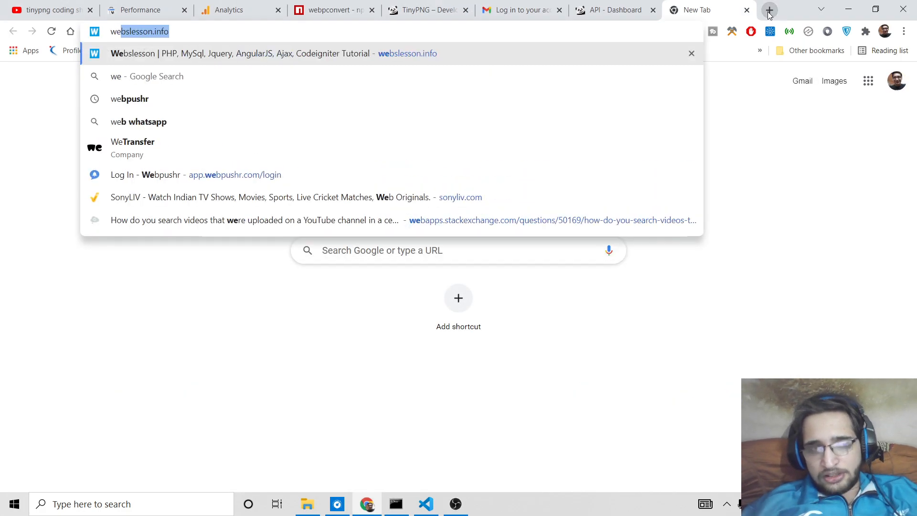
type("webp")
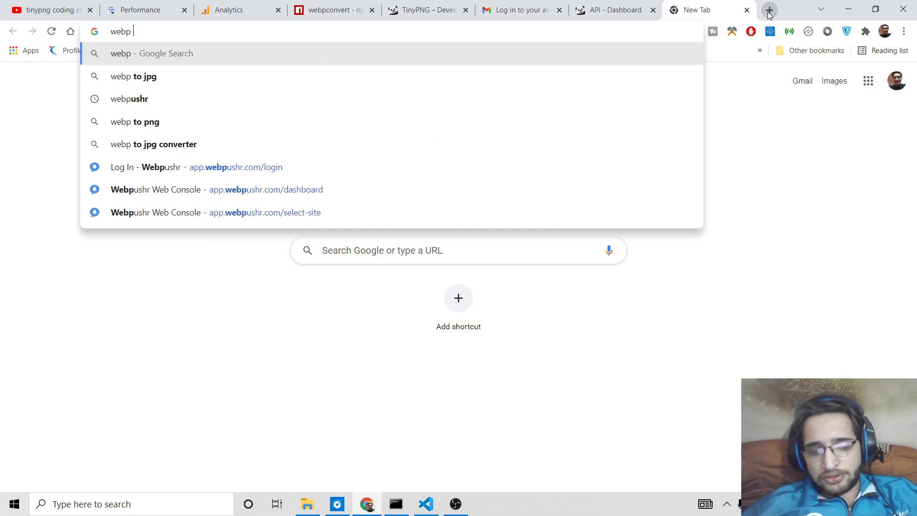
key("enter")
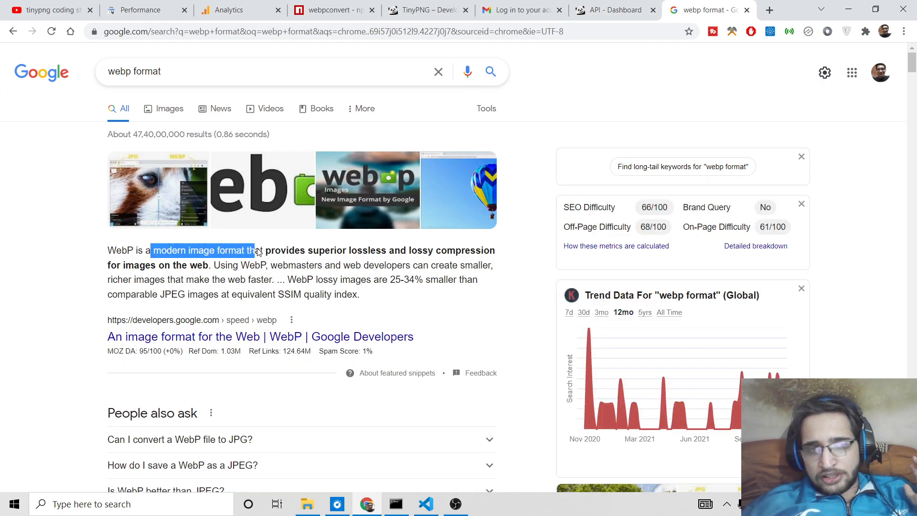
left_click_drag(256, 250, 411, 251)
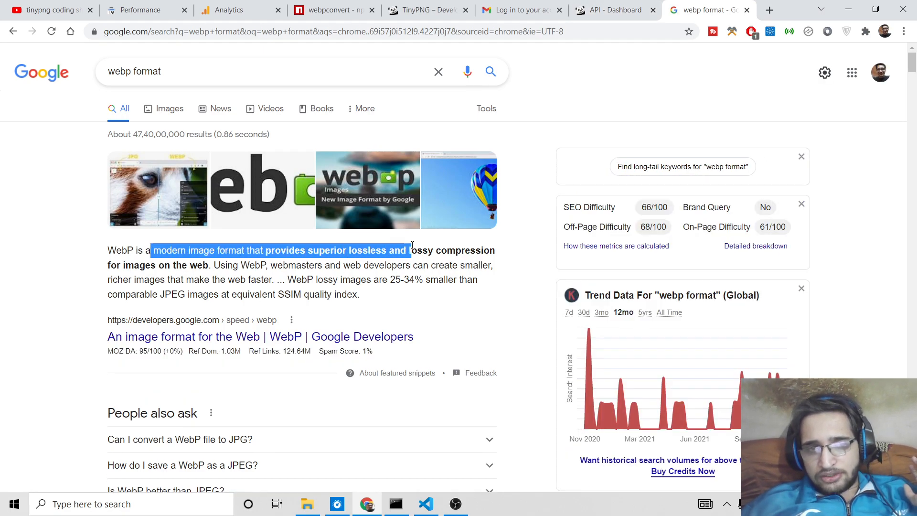
left_click_drag(411, 251, 465, 250)
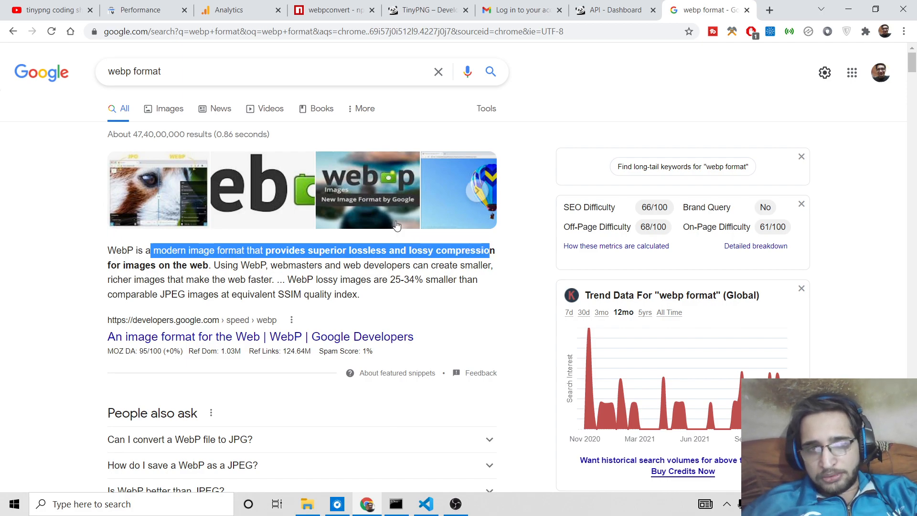
Scroll through the remaining search results, then return to the command prompt to check the install.
scroll("down", 3)
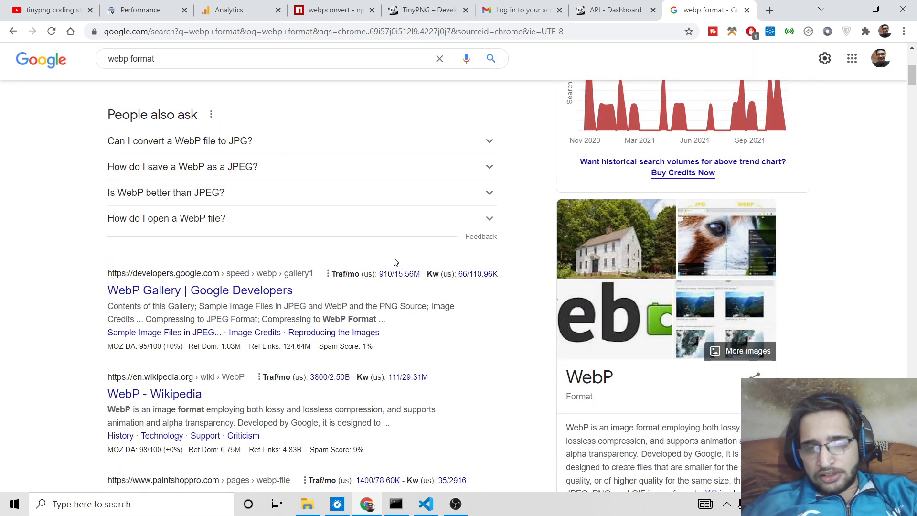
scroll("down", 3)
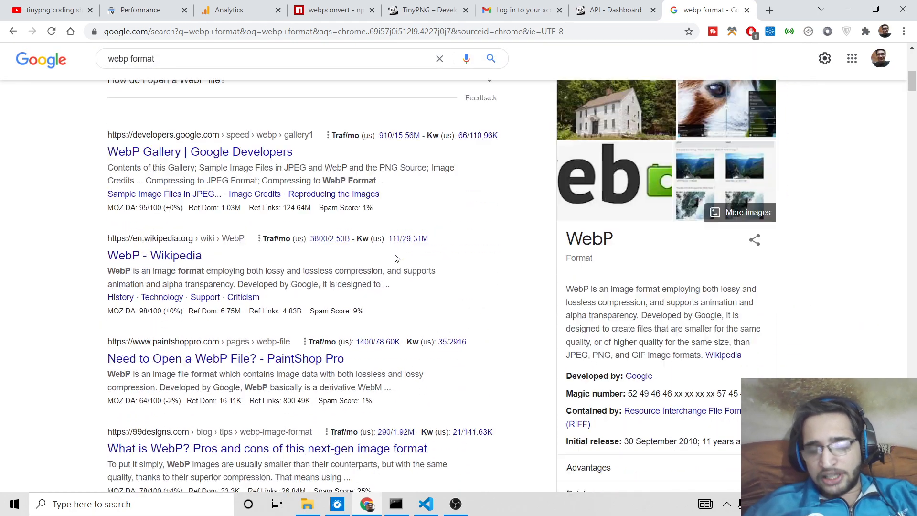
scroll("down", 3)
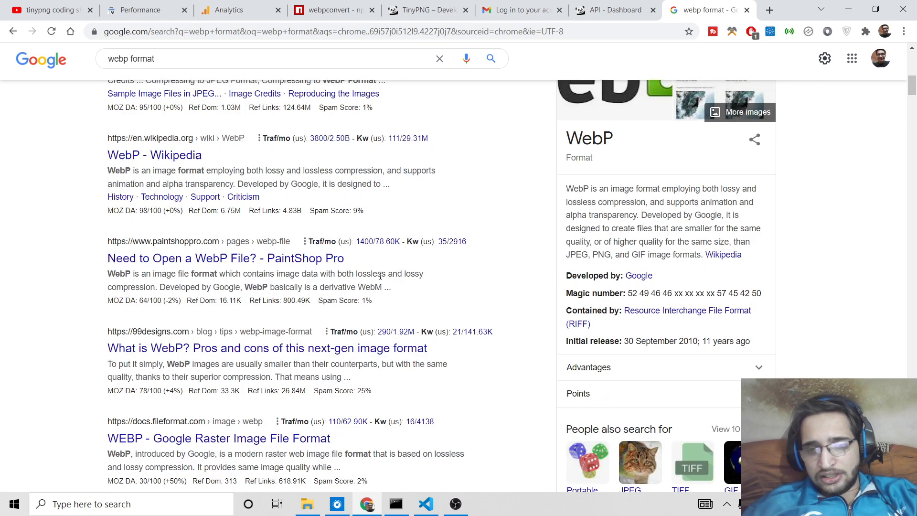
scroll("down", 3)
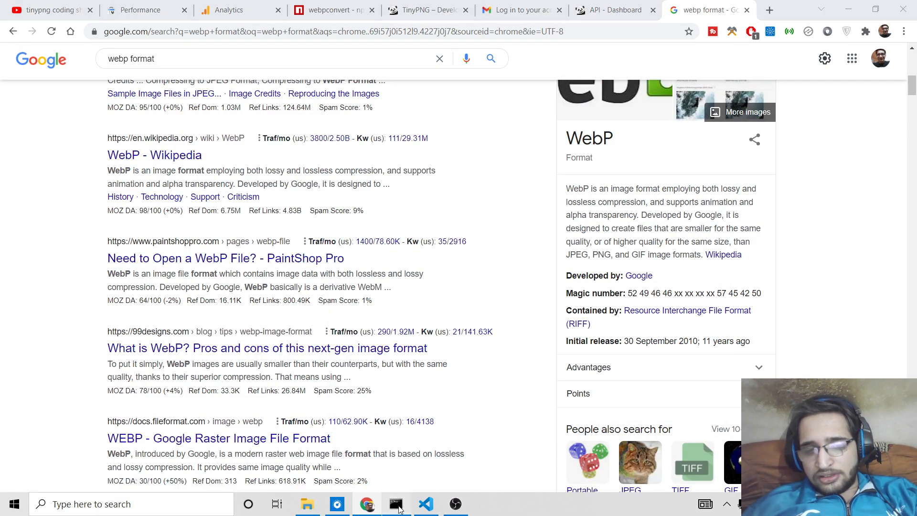
left_click(395, 503)
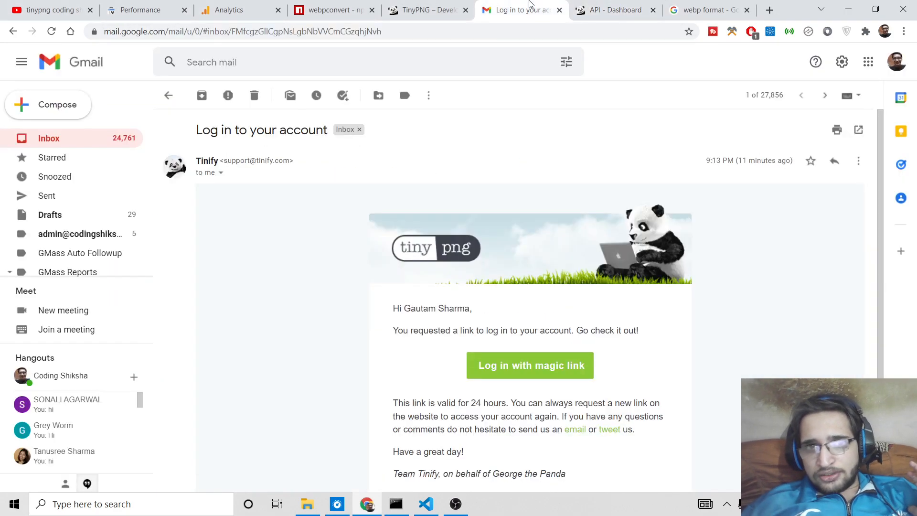
On FreeMediaTools, choose 'Save image as...' on the Website Developer photo.
left_click(427, 9)
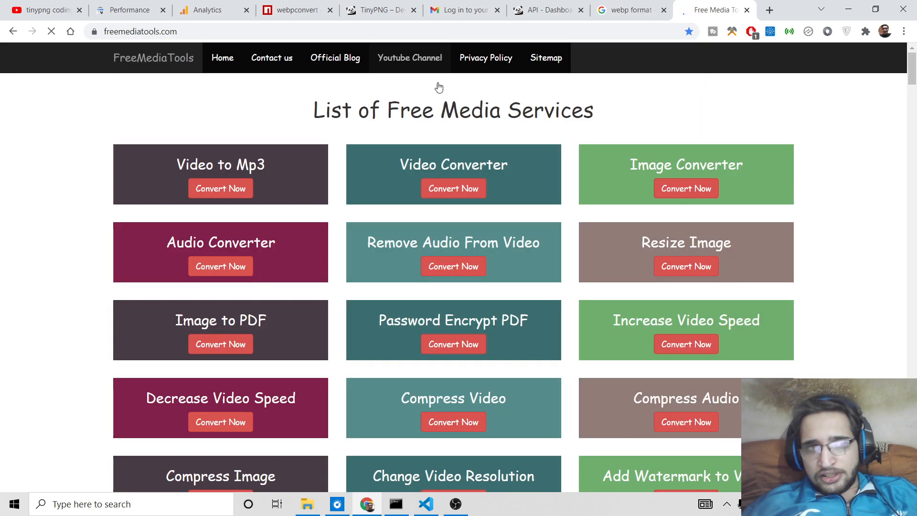
scroll("down", 3)
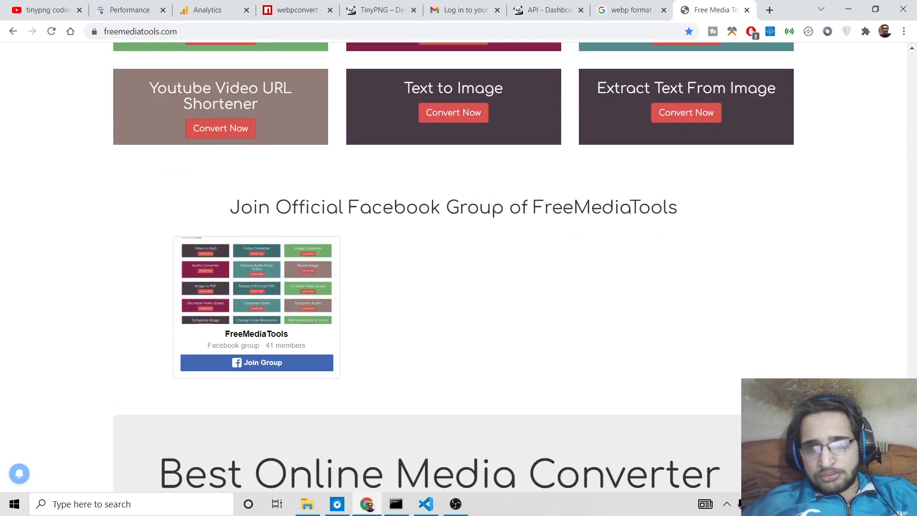
right_click(453, 410)
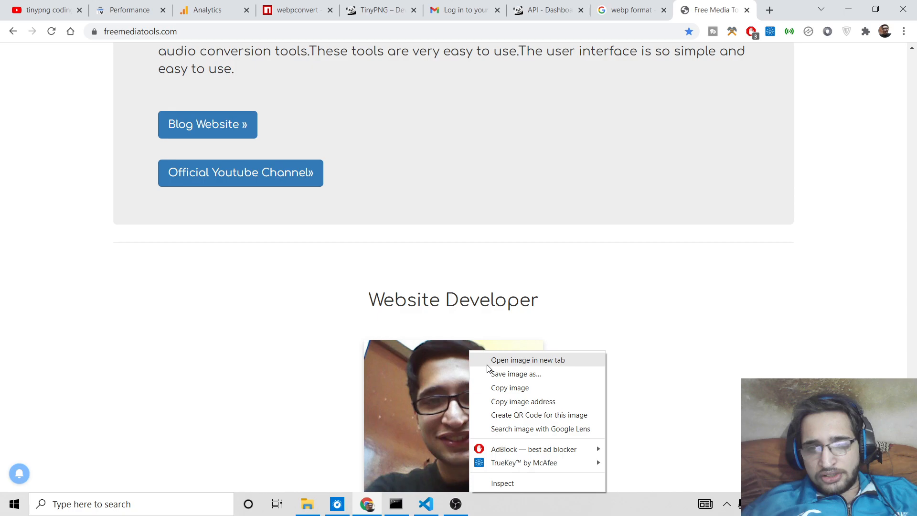
left_click(516, 373)
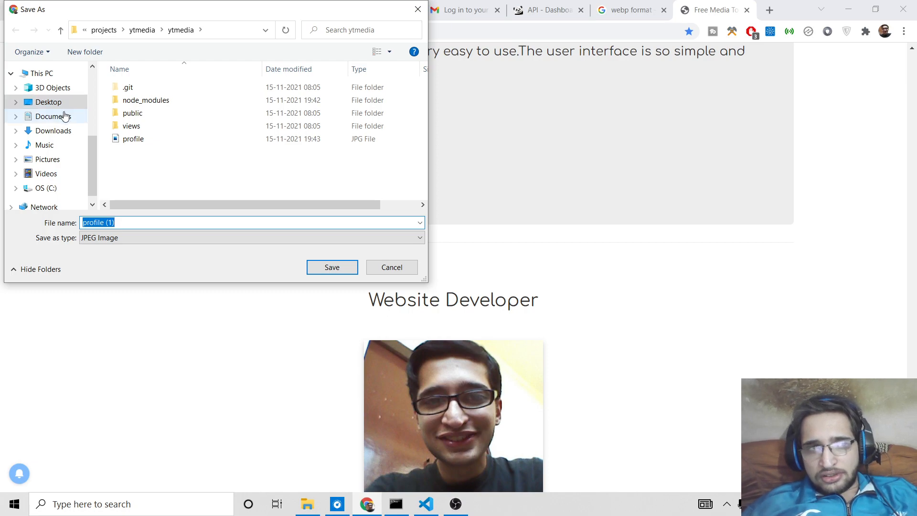
Navigate the Save As dialog to Desktop > projects > compressimg.
left_click(48, 102)
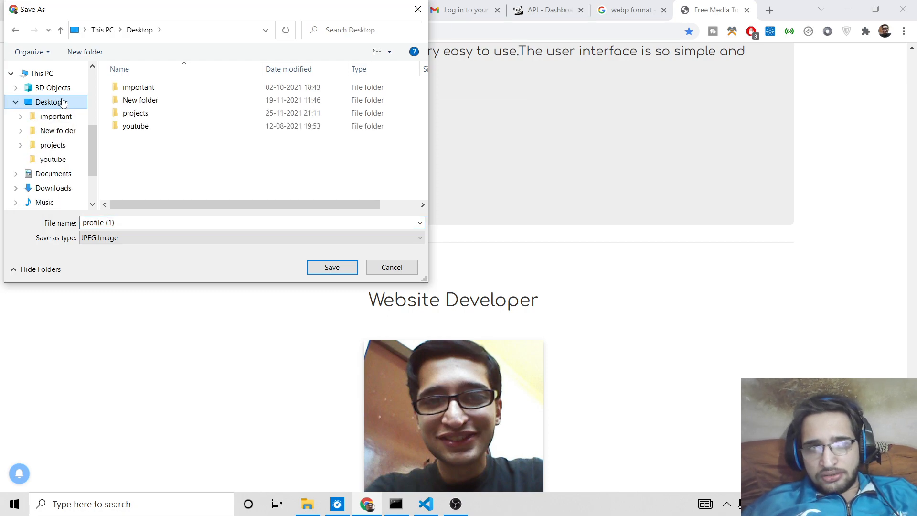
double_click(135, 113)
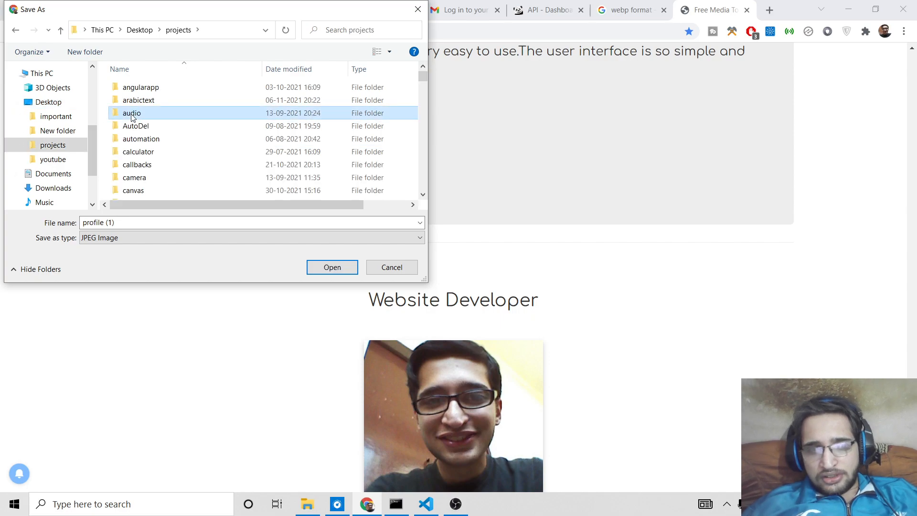
left_click(137, 164)
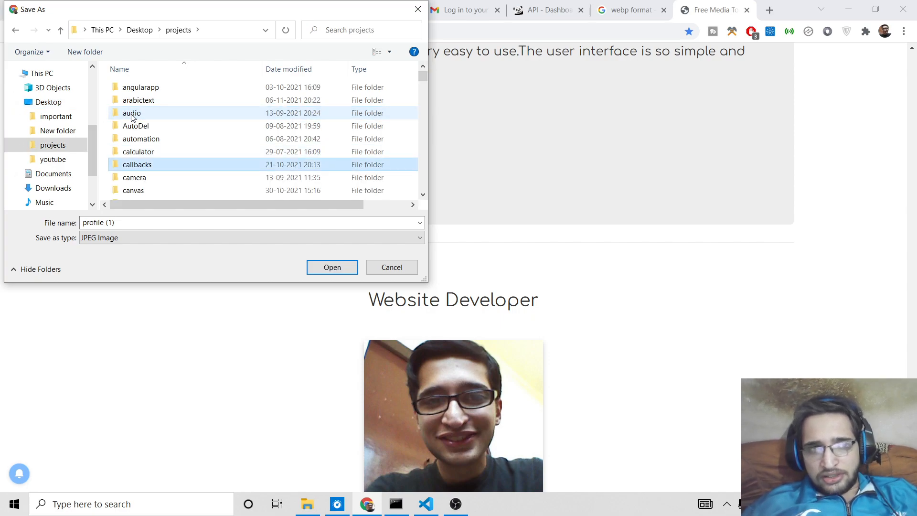
scroll("down", 3)
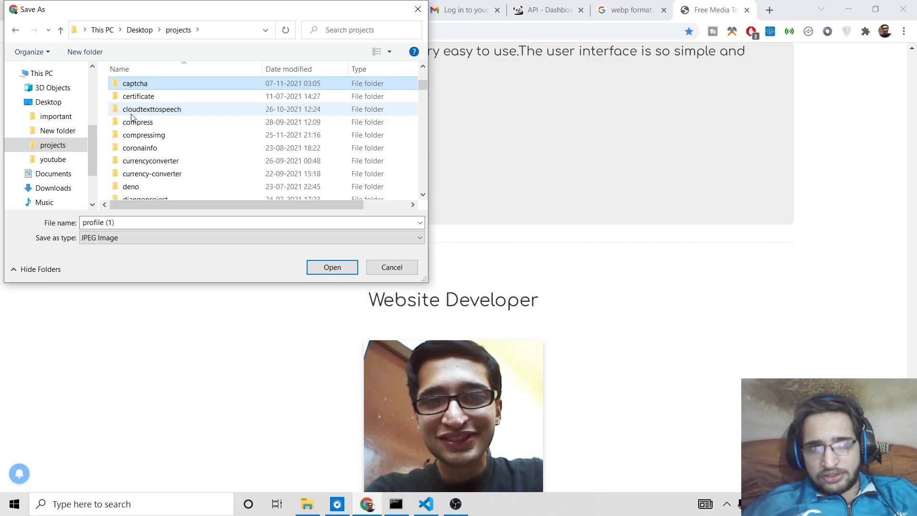
mouse_move(138, 121)
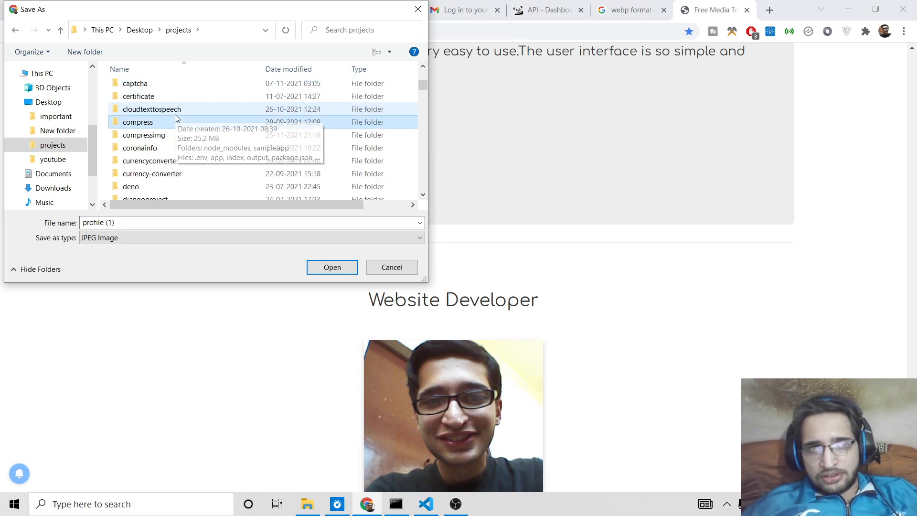
double_click(142, 134)
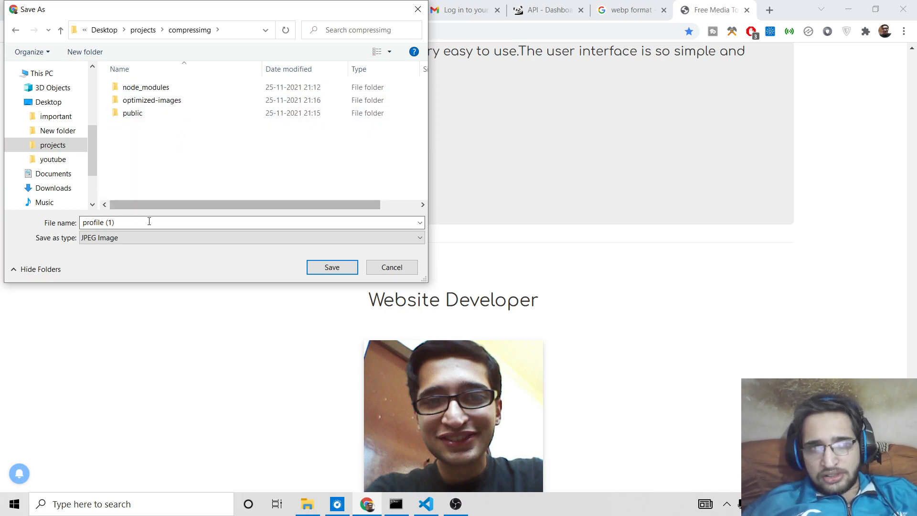
Strip the ' (1)' suffix so the photo saves as profile.jpg, then return to the browser.
double_click(111, 222)
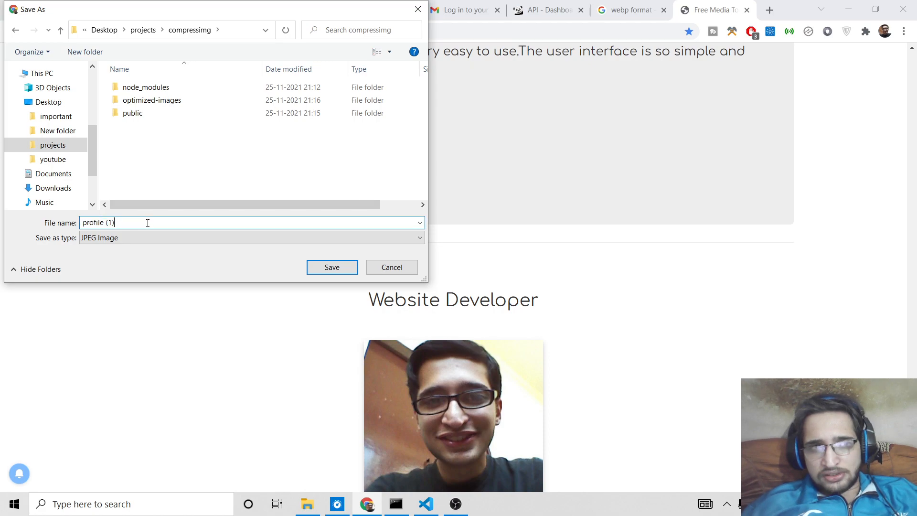
key("Backspace")
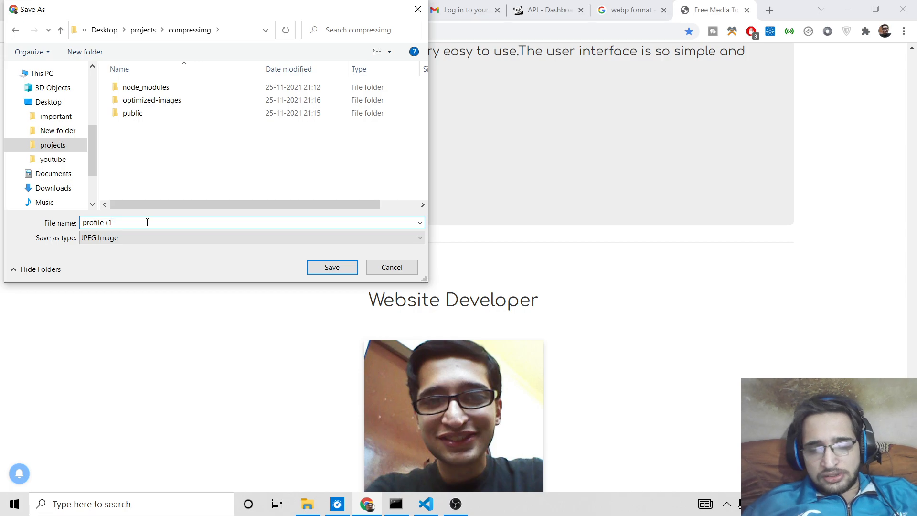
key("BackSpace")
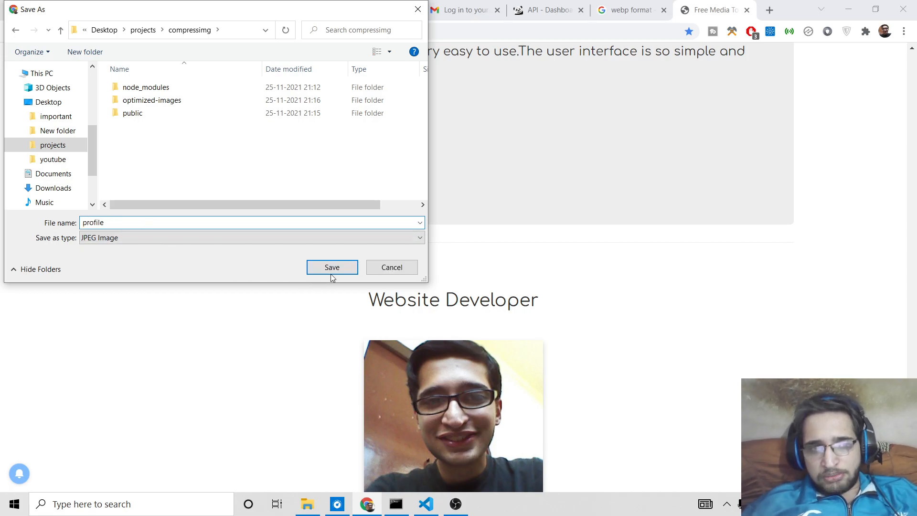
left_click(332, 267)
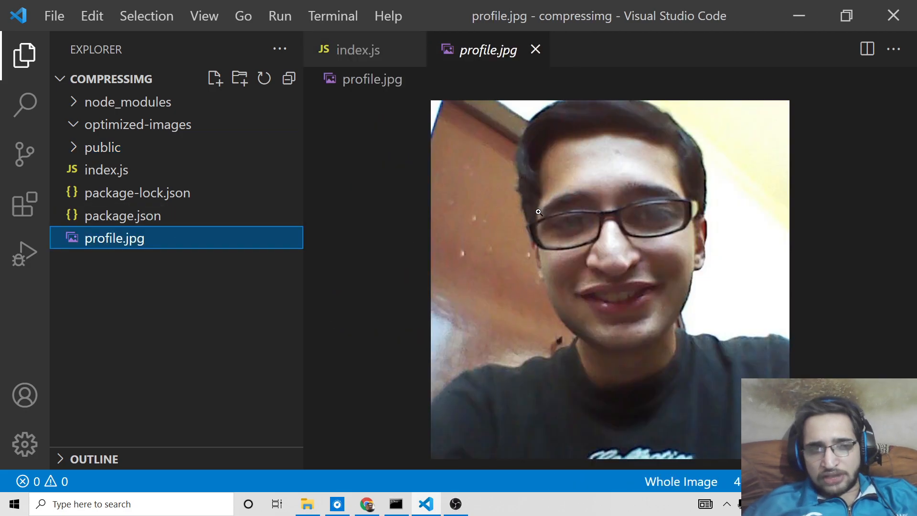
left_click(395, 504)
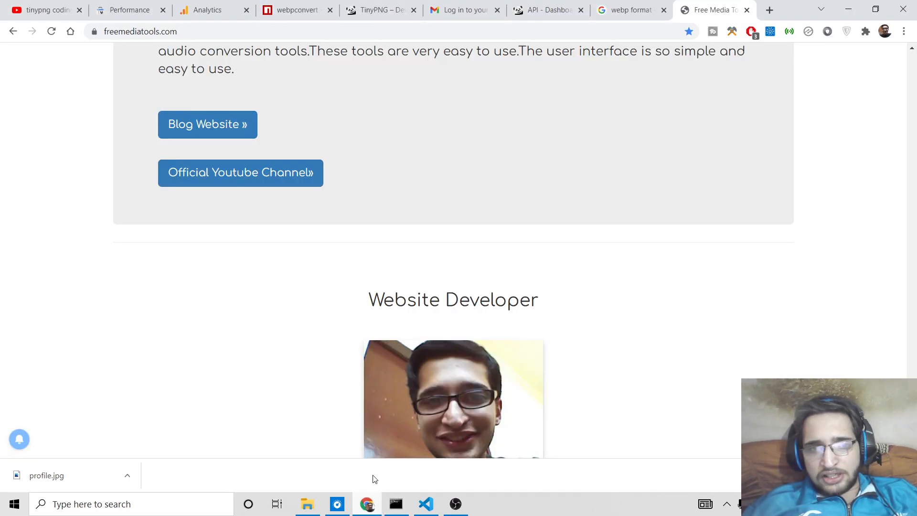
Check the webpconvert usage on npm and run webpconvert on profile.jpg, saving 54.5 kB (80.3%).
left_click(293, 10)
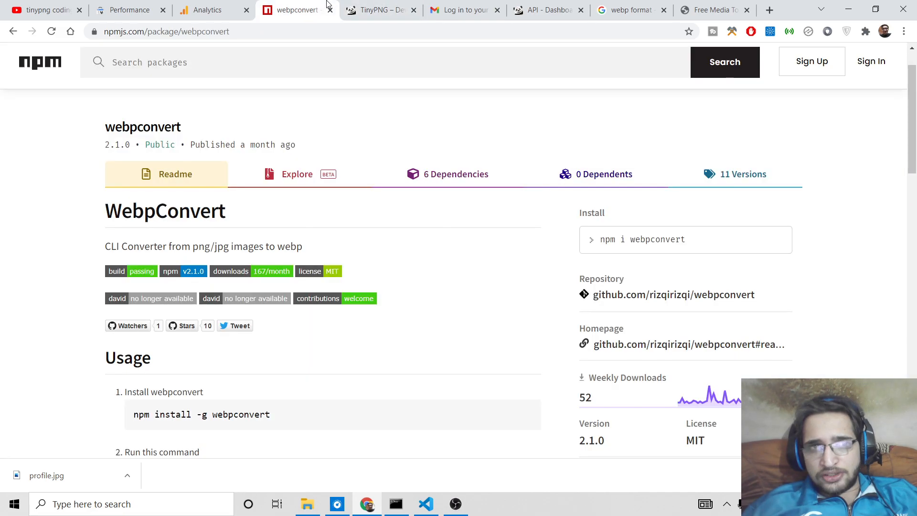
scroll("down", 3)
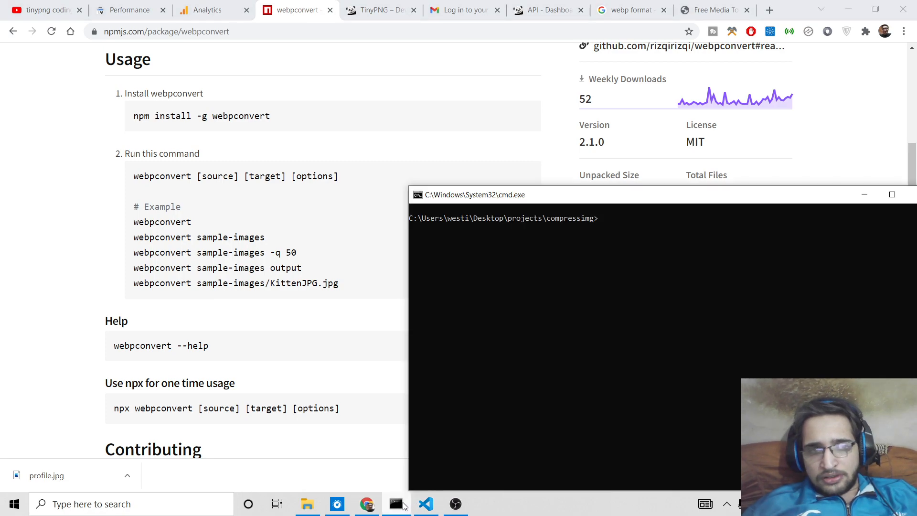
mouse_move(413, 478)
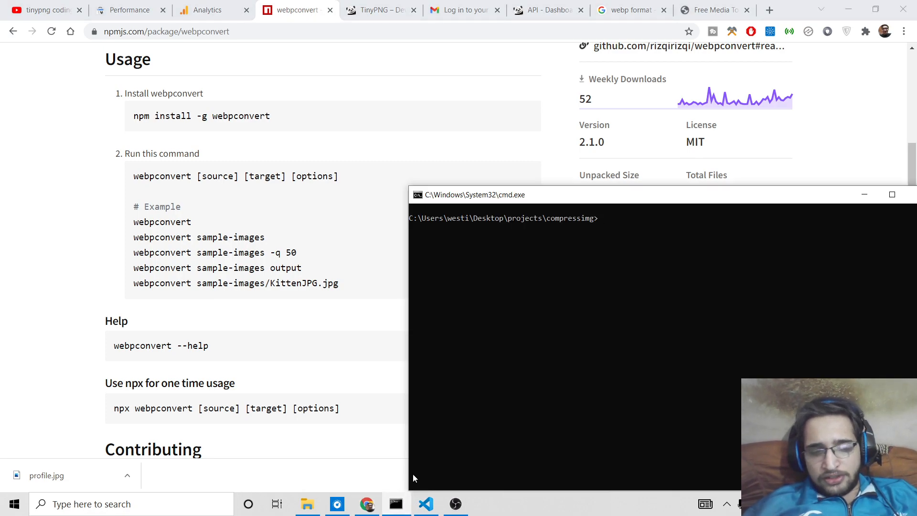
type("webpconvert")
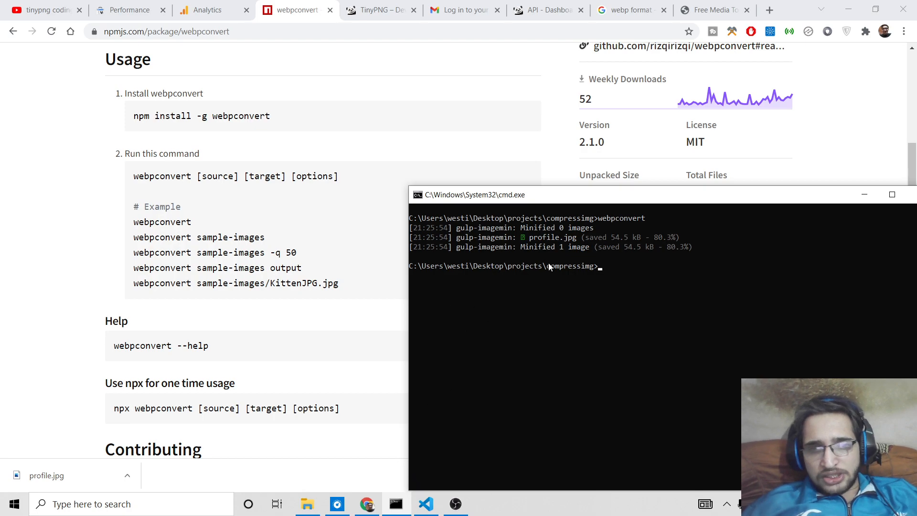
mouse_move(584, 275)
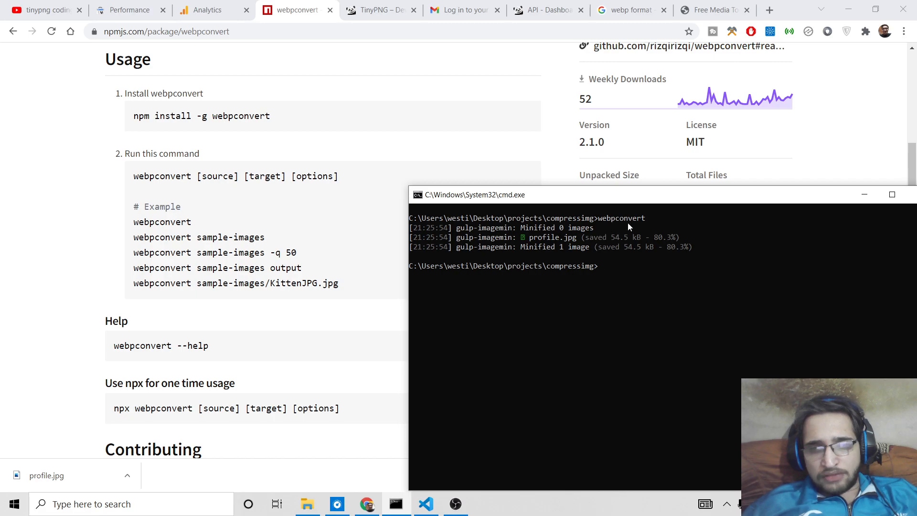
mouse_move(568, 248)
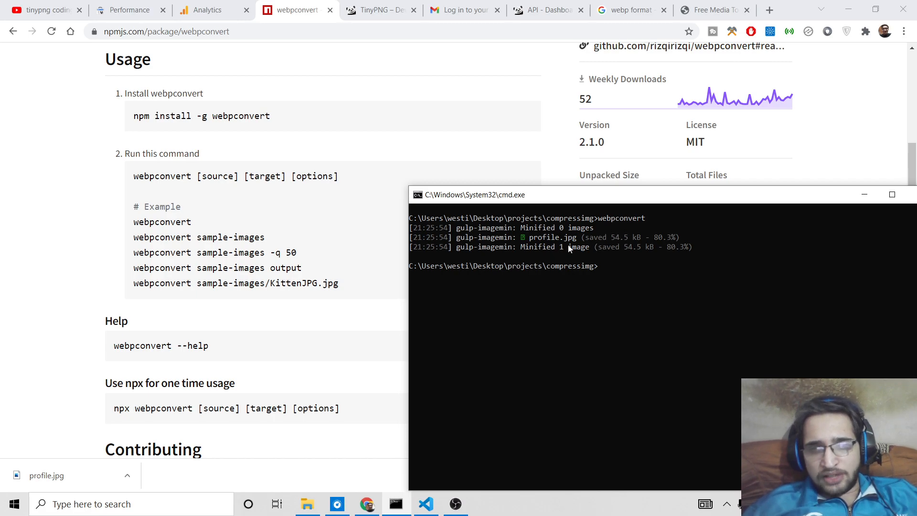
In VS Code's Explorer, confirm profile.jpg.webp now sits beside profile.jpg.
left_click(426, 503)
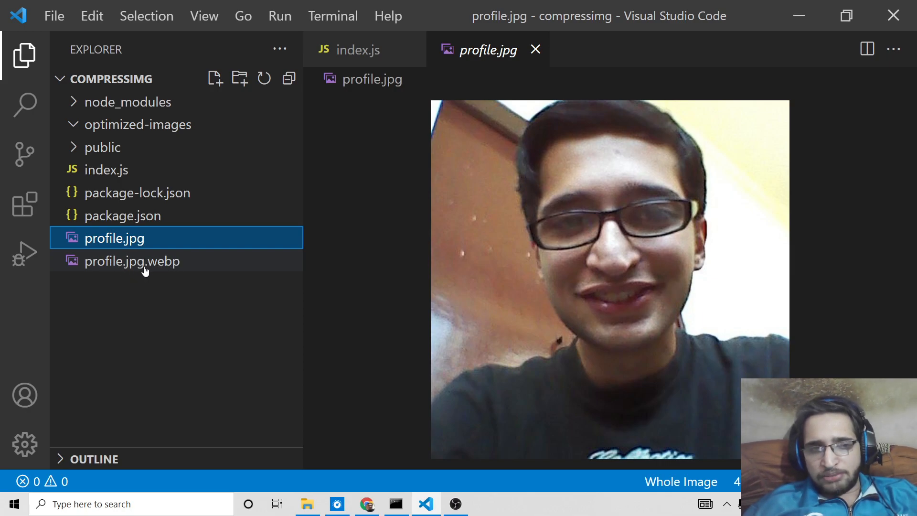
left_click(132, 260)
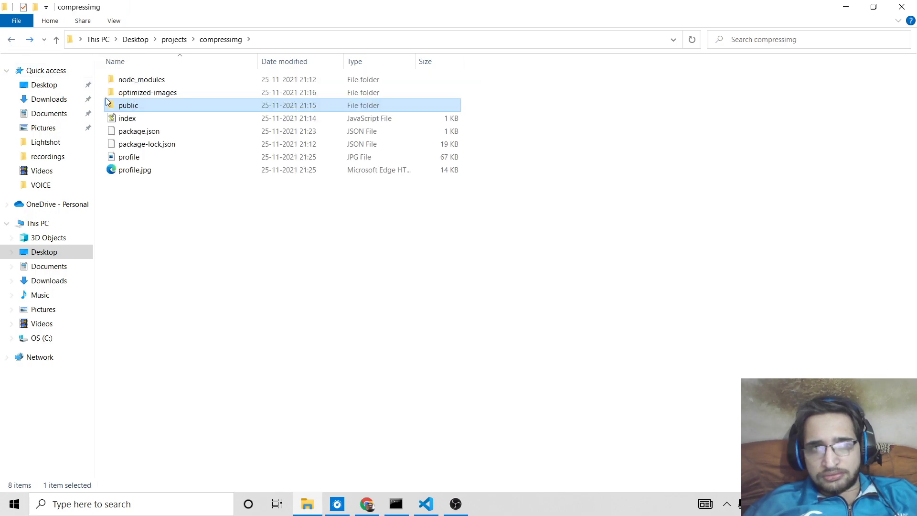
mouse_move(134, 171)
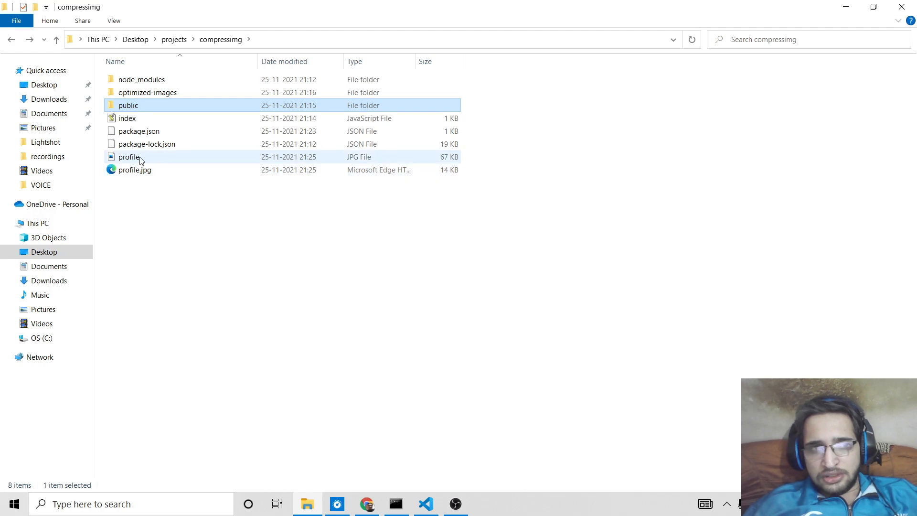
mouse_move(444, 159)
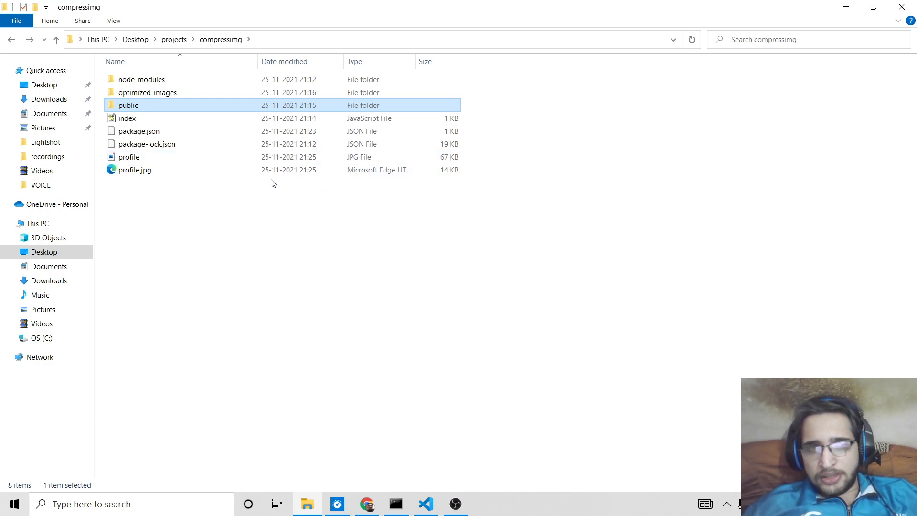
Inspect the converted profile image in File Explorer, comparing its 14 KB size with the 67 KB JPG.
right_click(134, 170)
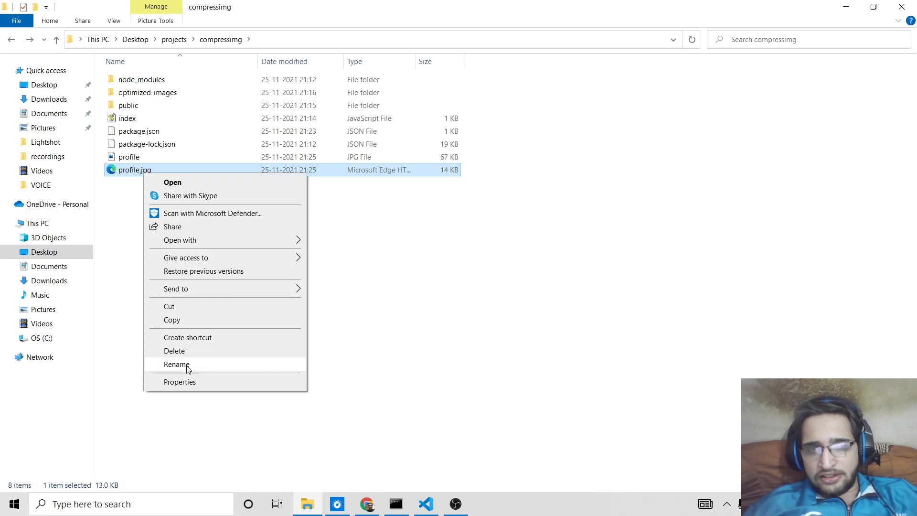
left_click(180, 382)
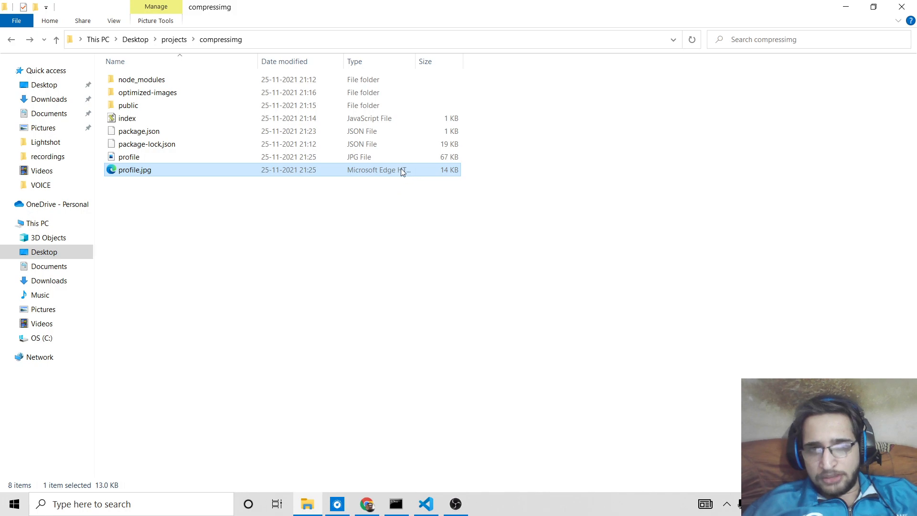
mouse_move(219, 173)
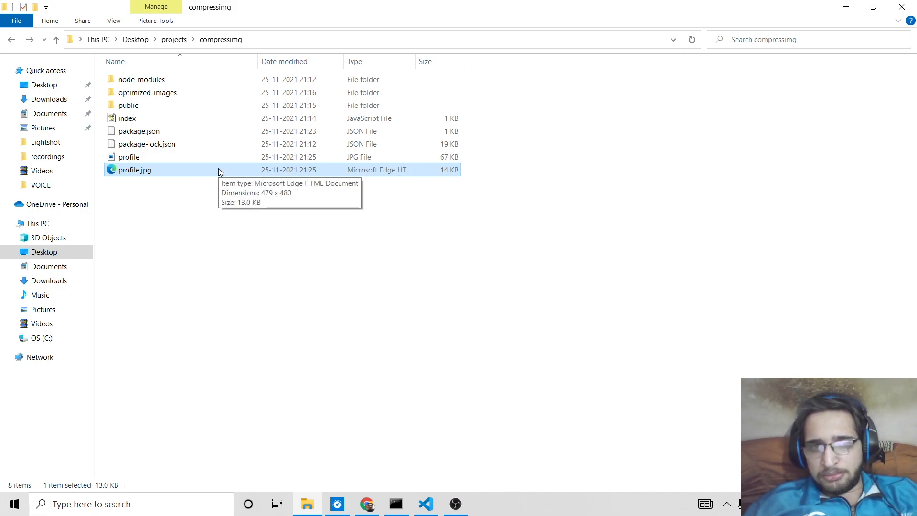
right_click(133, 170)
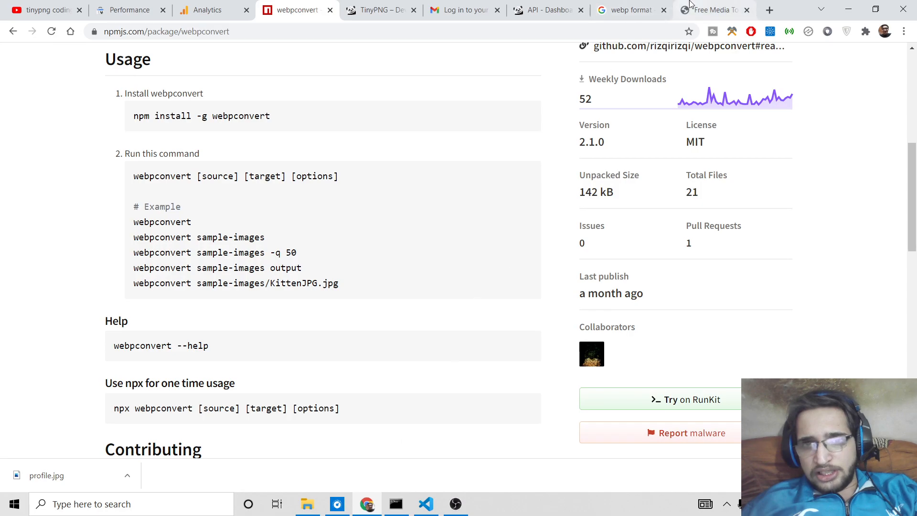
Search Google Images for 'sample png' and back out of saving the penguin and autumn leaves images.
left_click(770, 10)
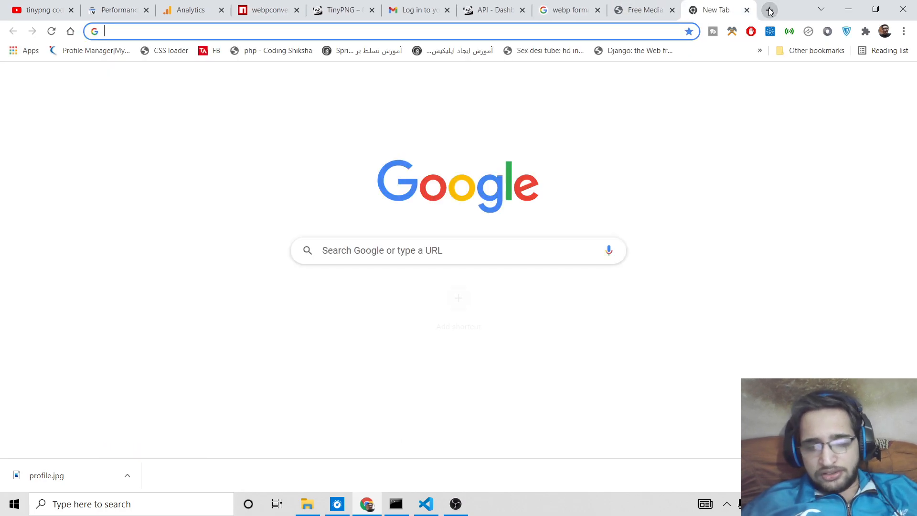
type("sample pn")
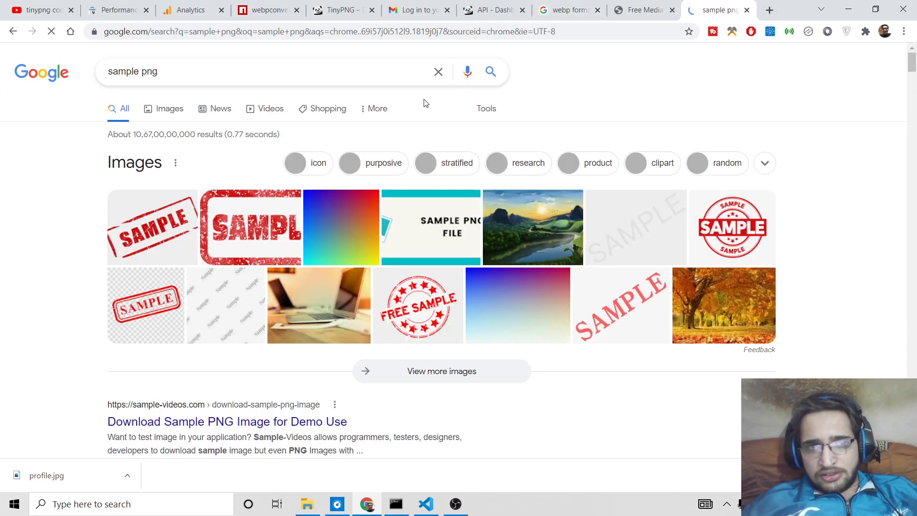
left_click(170, 108)
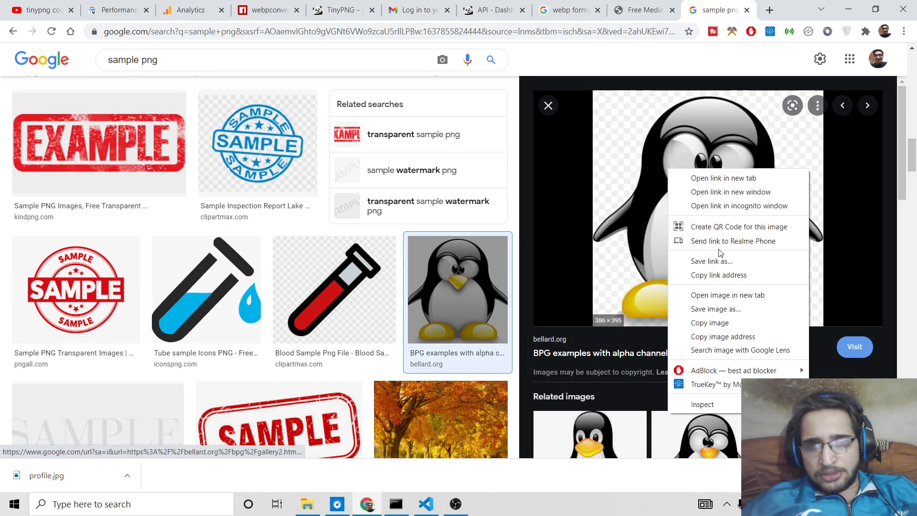
left_click(715, 309)
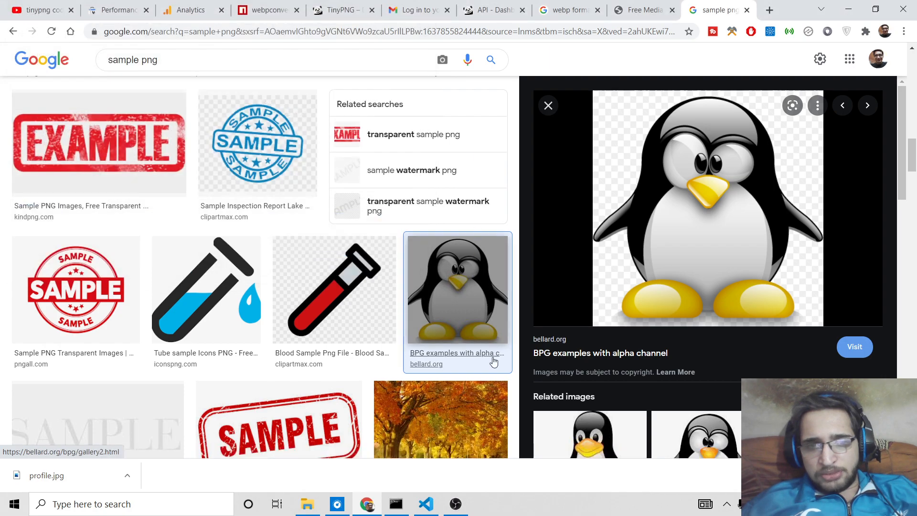
right_click(702, 223)
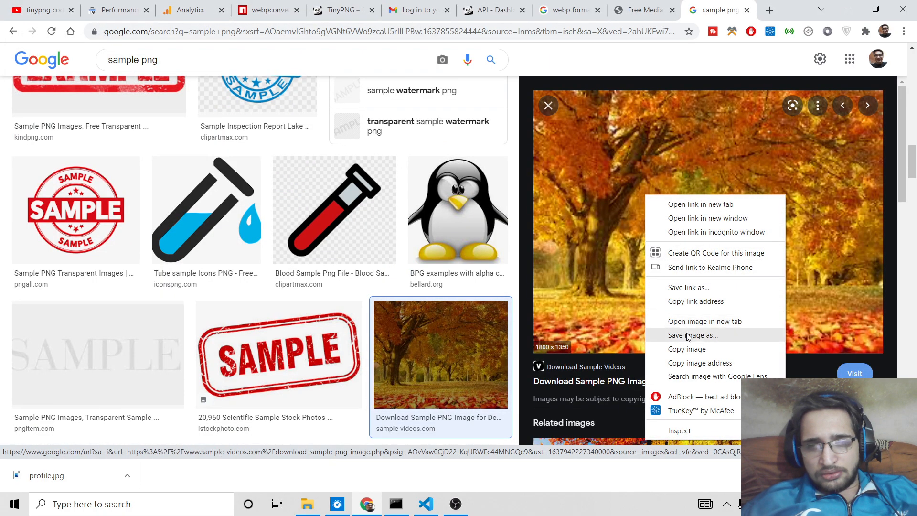
left_click(693, 336)
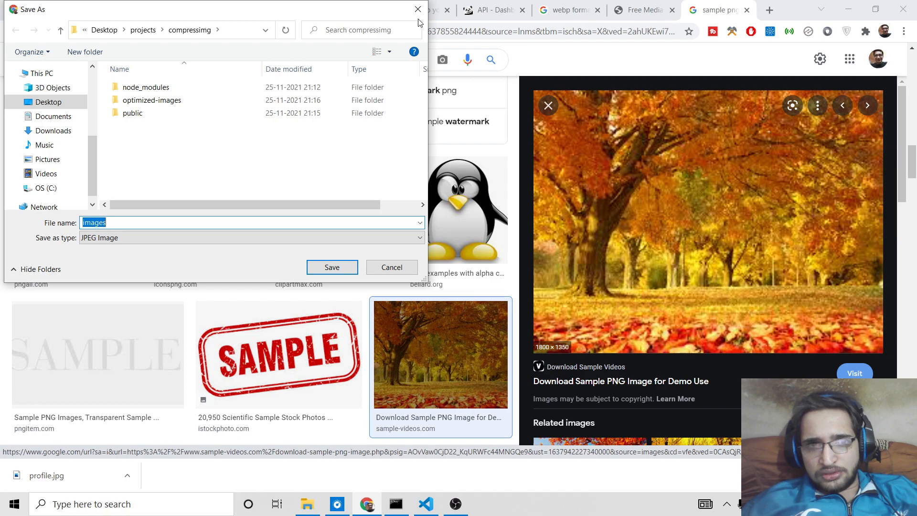
left_click(392, 268)
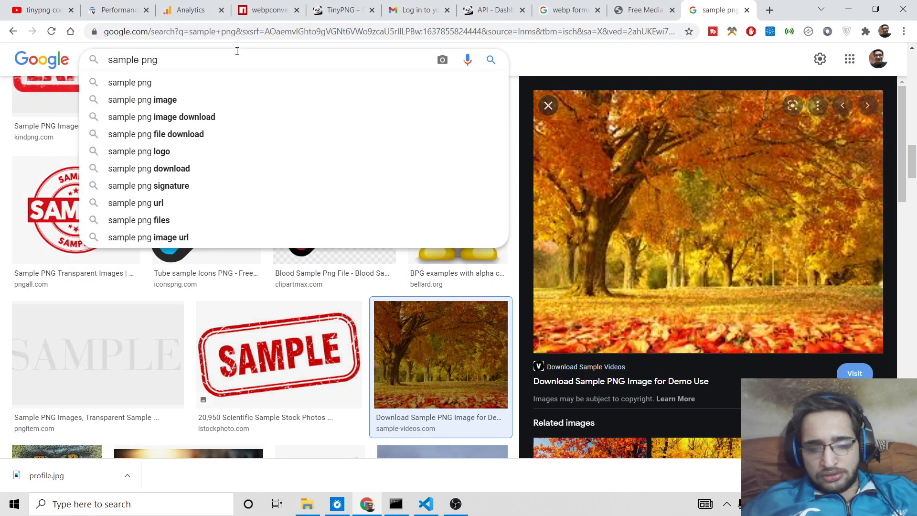
Refine to 'sample png image' and save the red SAMPLE stamp as download.png into compressimg.
left_click(143, 99)
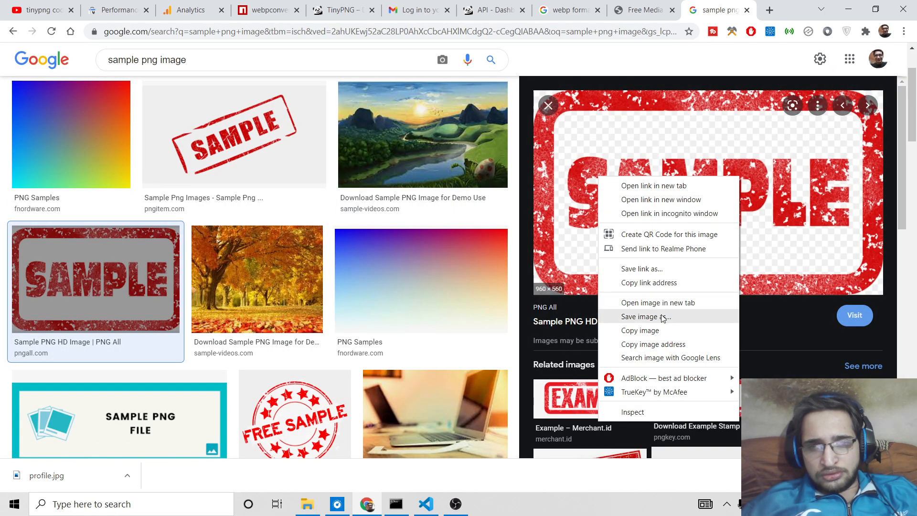
left_click(646, 316)
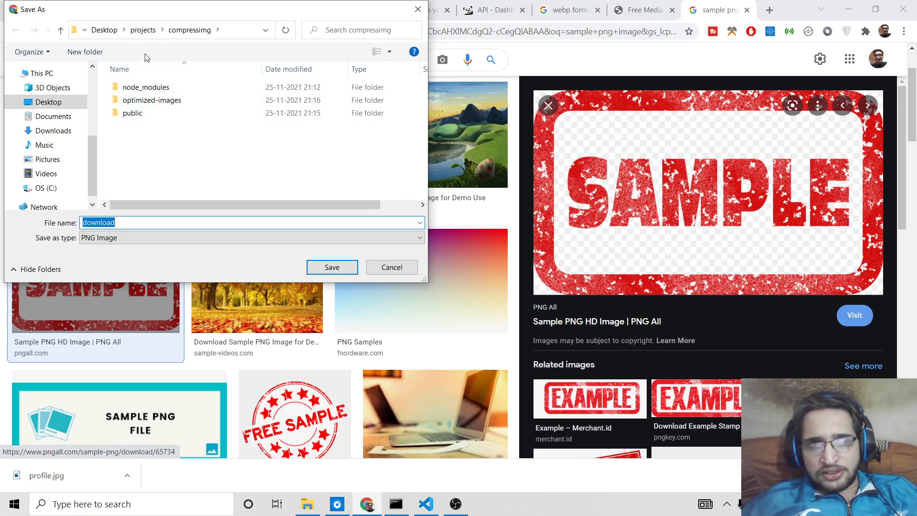
mouse_move(181, 193)
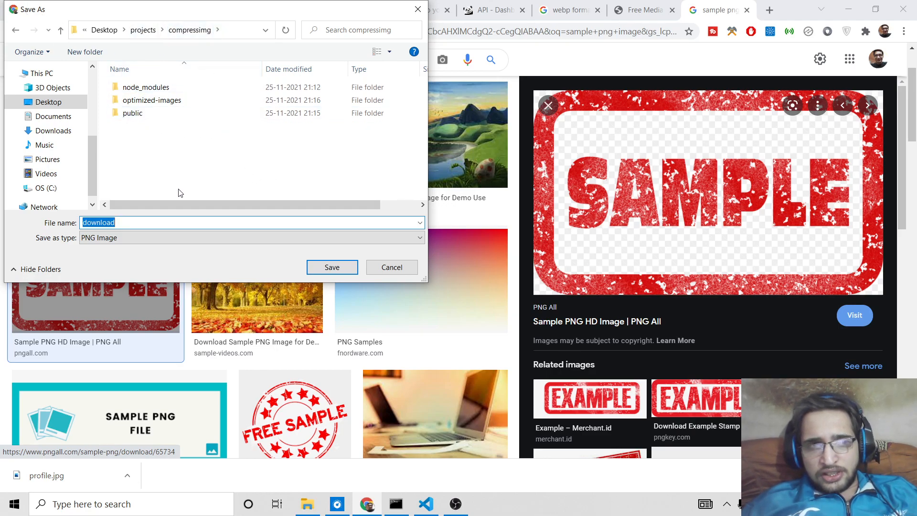
left_click(331, 267)
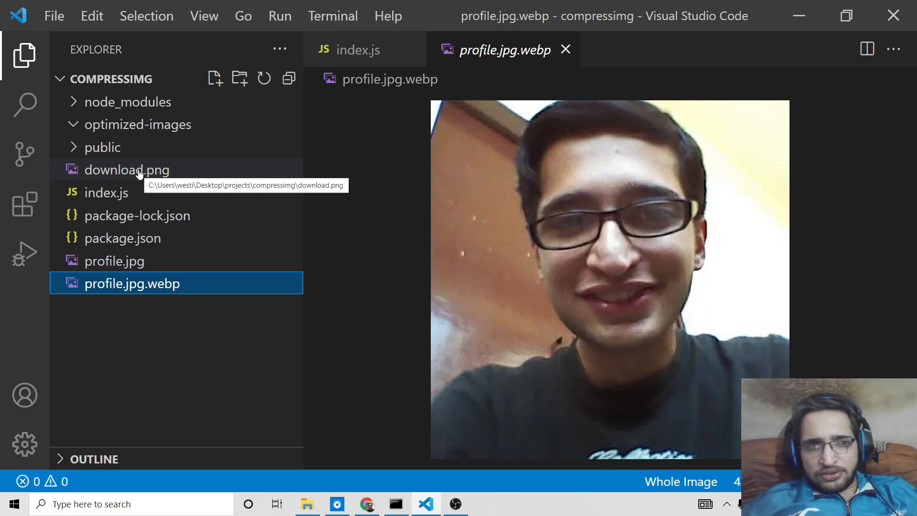
Run webpconvert again to produce download.png.webp from the downloaded PNG.
left_click(126, 170)
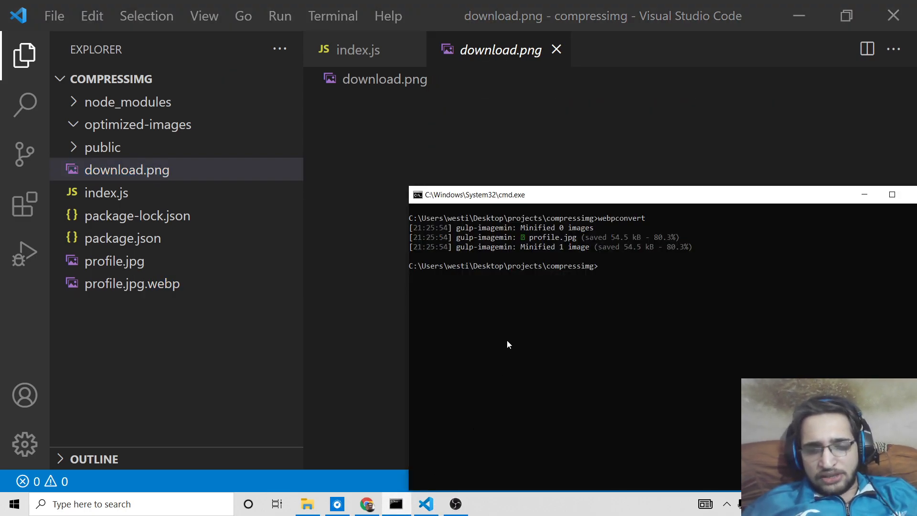
type("webpconvert")
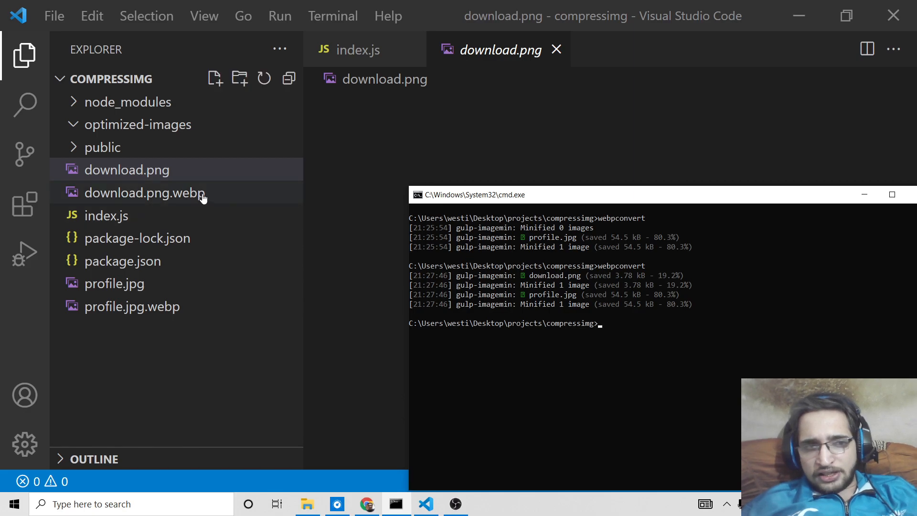
mouse_move(132, 198)
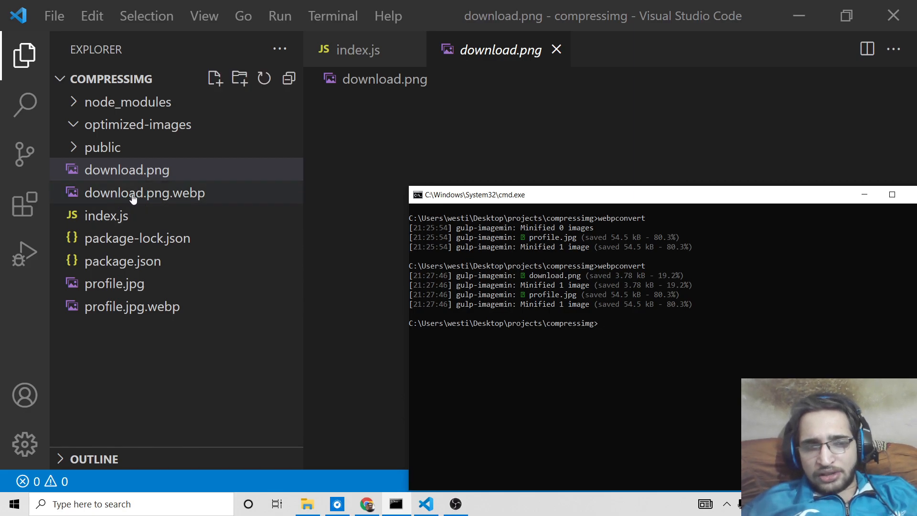
Compare previews of download.png and download.png.webp to confirm they look identical.
left_click(126, 170)
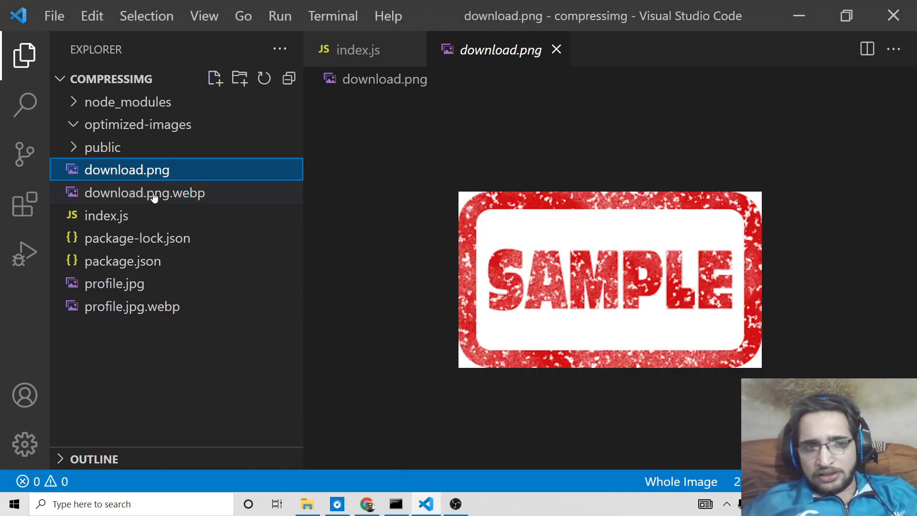
left_click(145, 192)
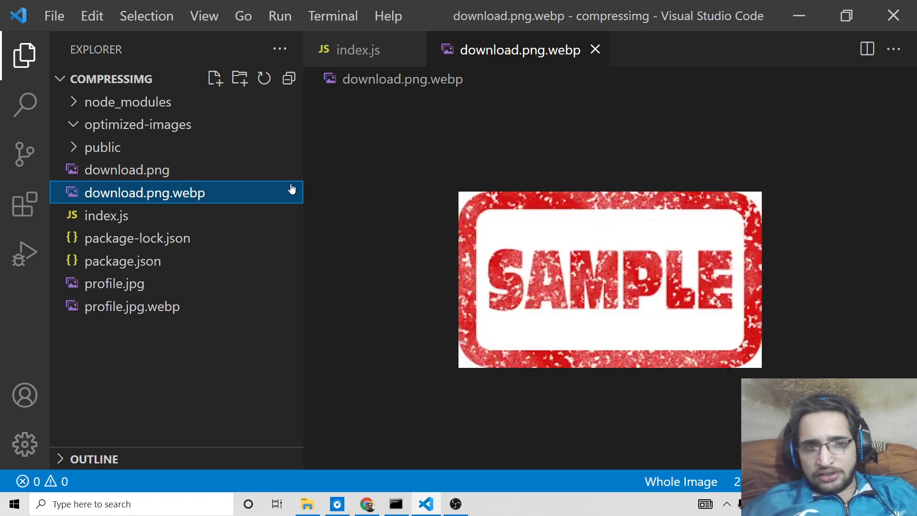
left_click(126, 170)
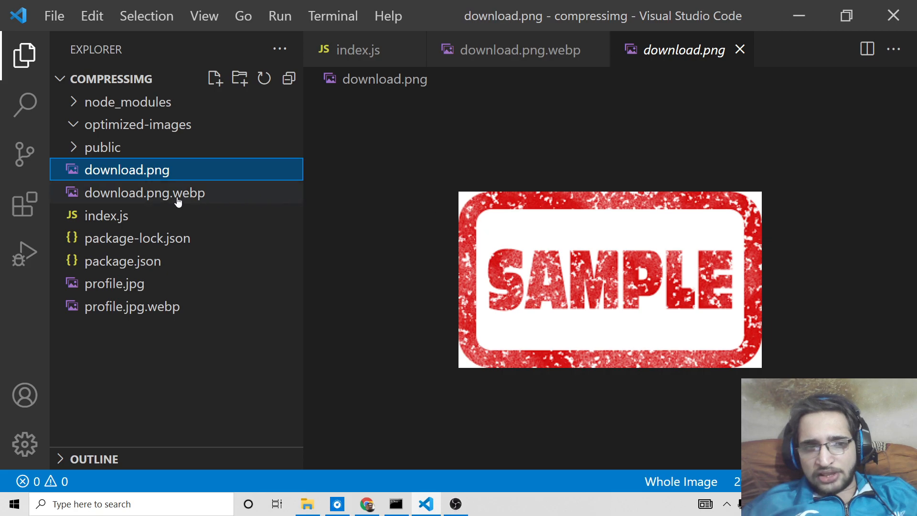
left_click(145, 192)
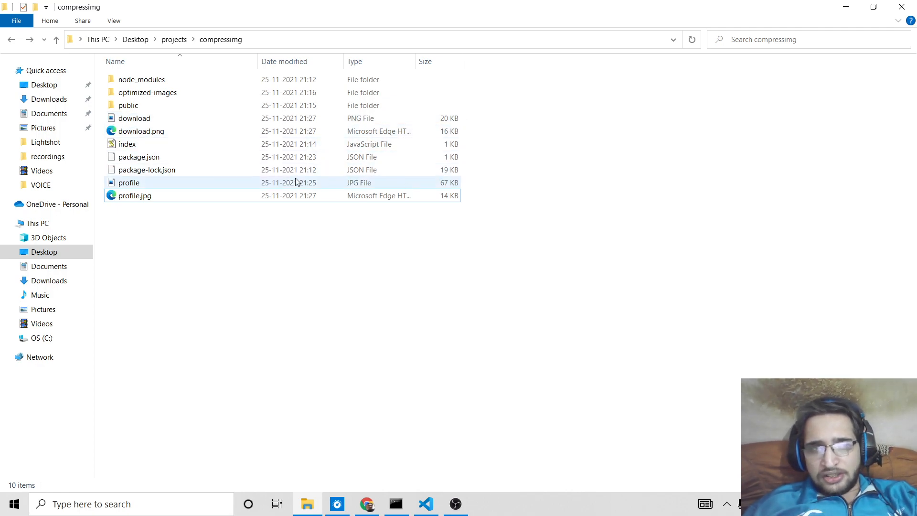
Switch to Chrome and return to the webpconvert npm package page after a detour to the analytics tab.
left_click(367, 503)
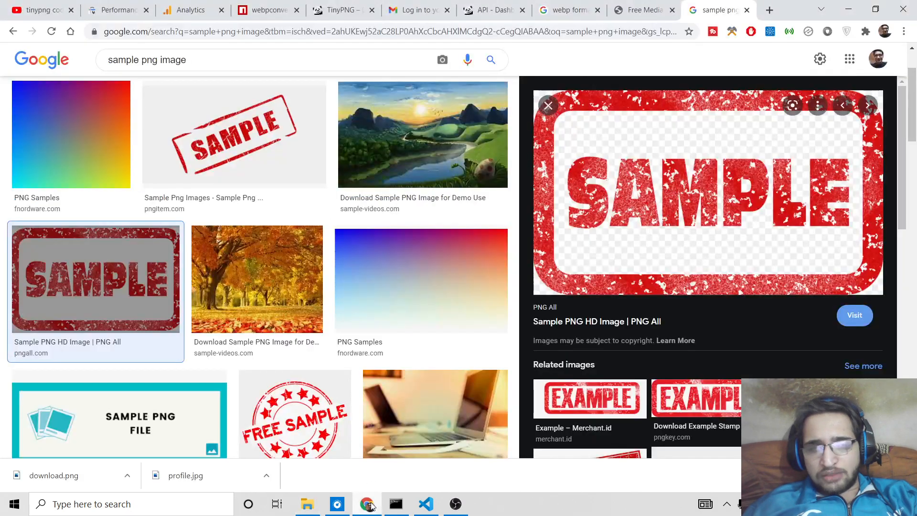
left_click(267, 9)
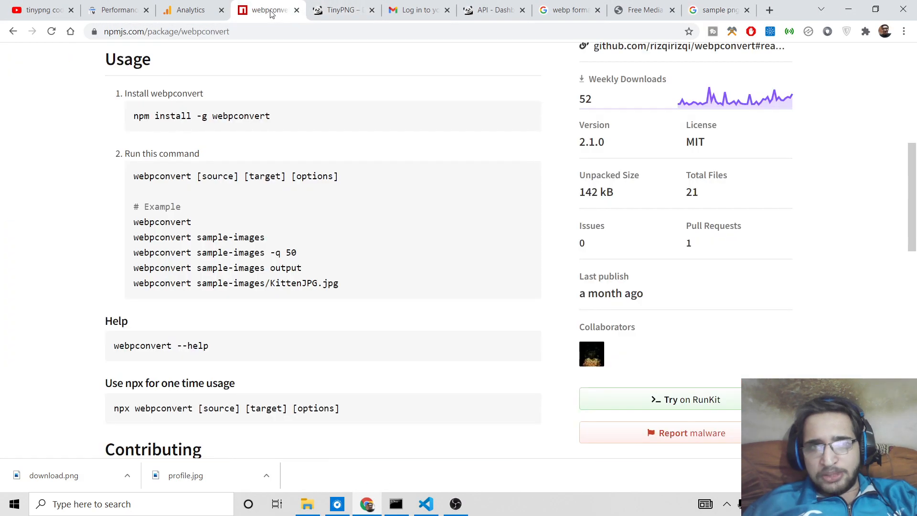
left_click(190, 10)
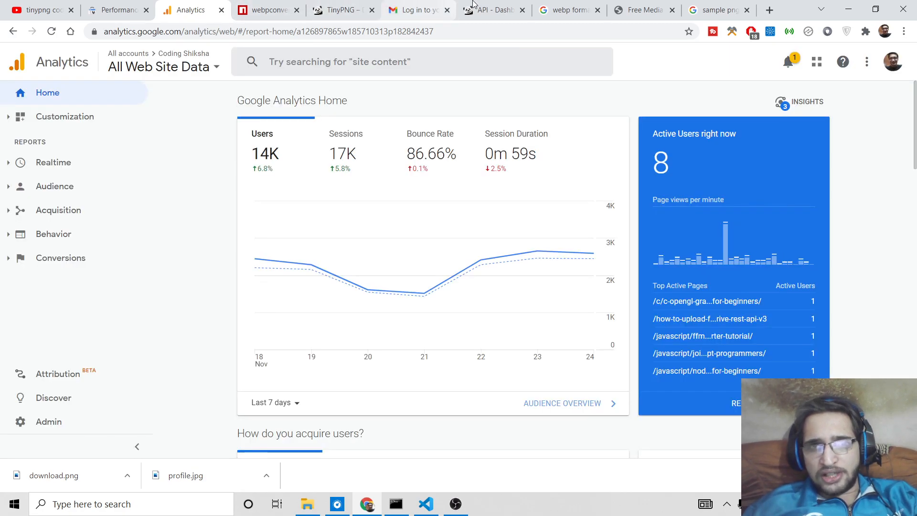
mouse_move(488, 10)
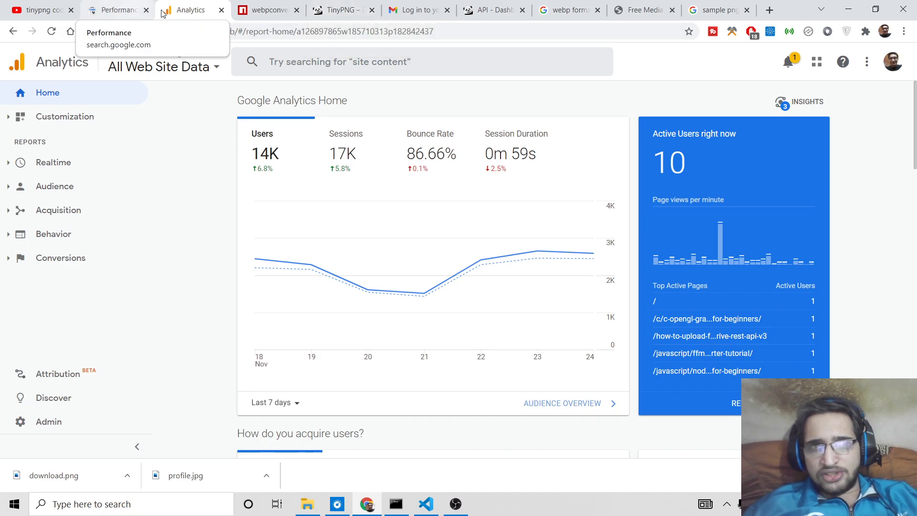
mouse_move(669, 5)
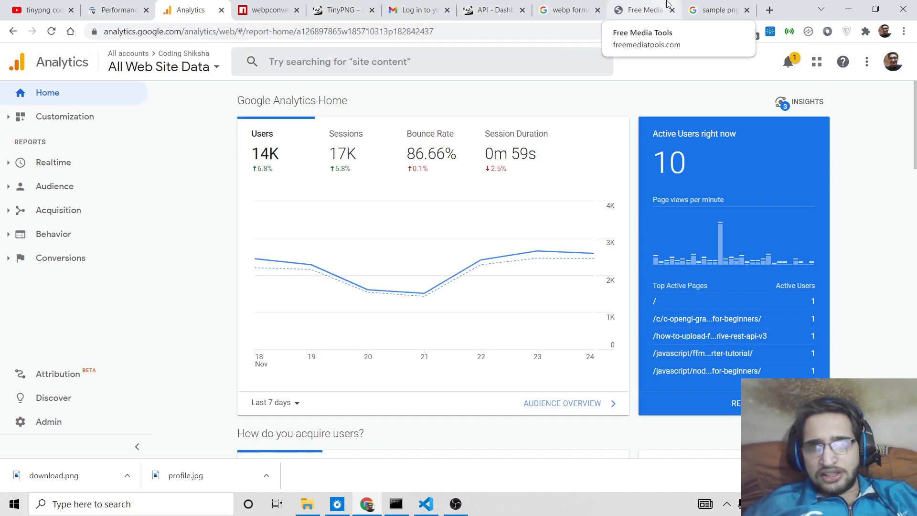
left_click(267, 10)
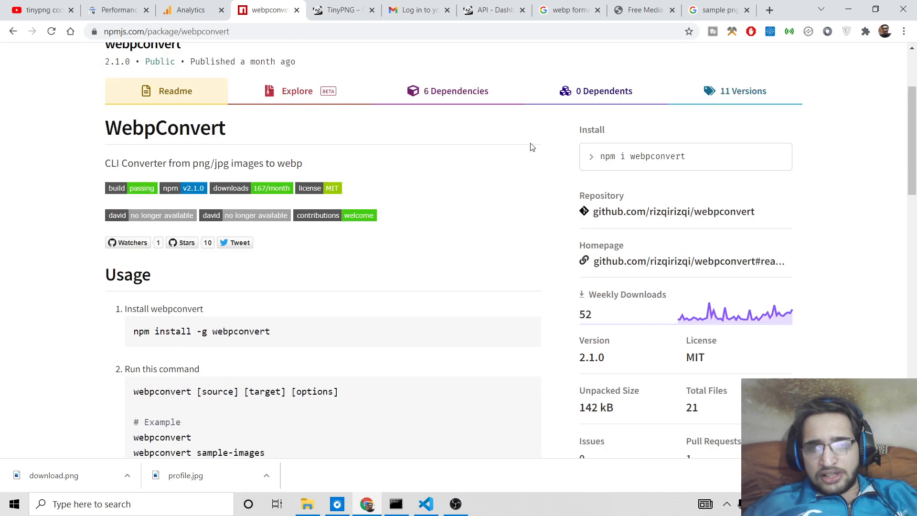